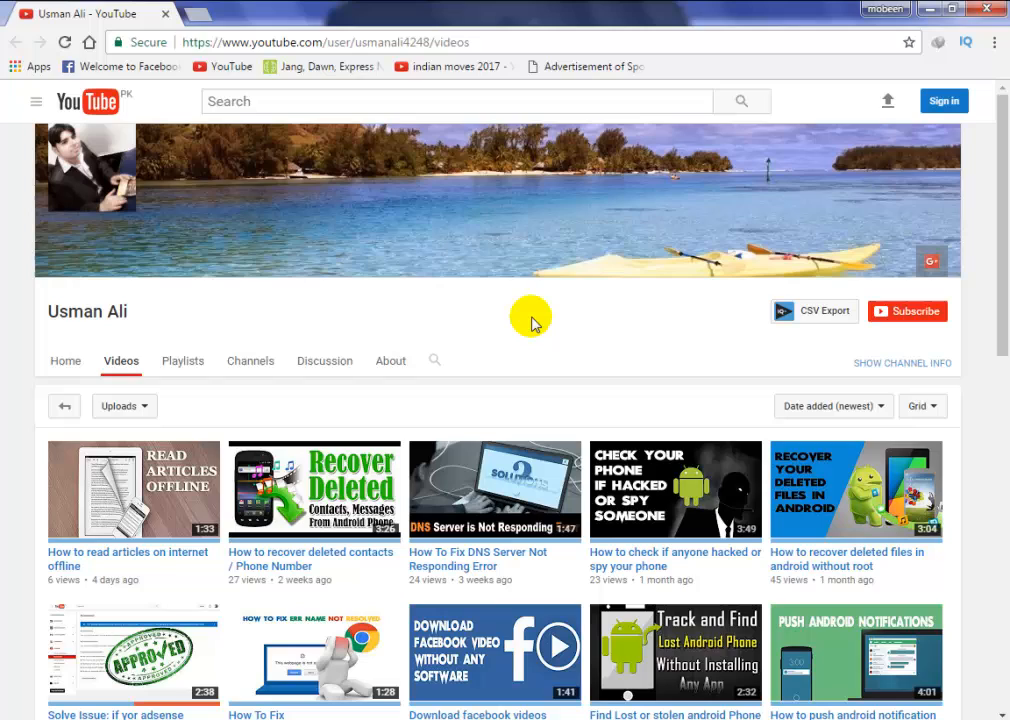
pyautogui.moveTo(519, 310)
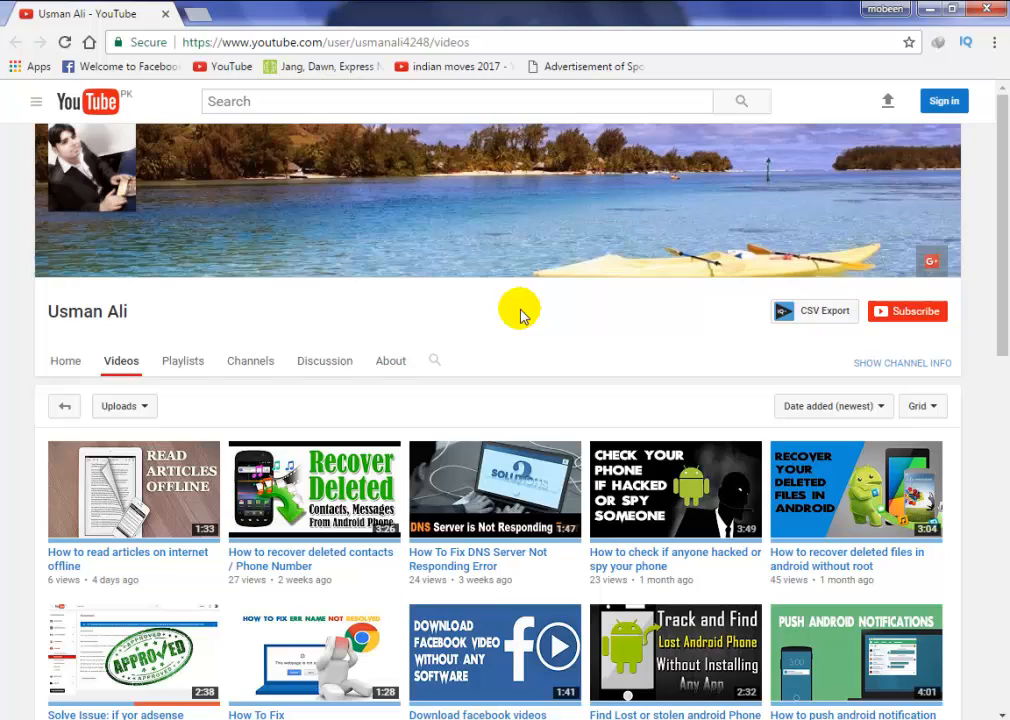
pyautogui.moveTo(828, 335)
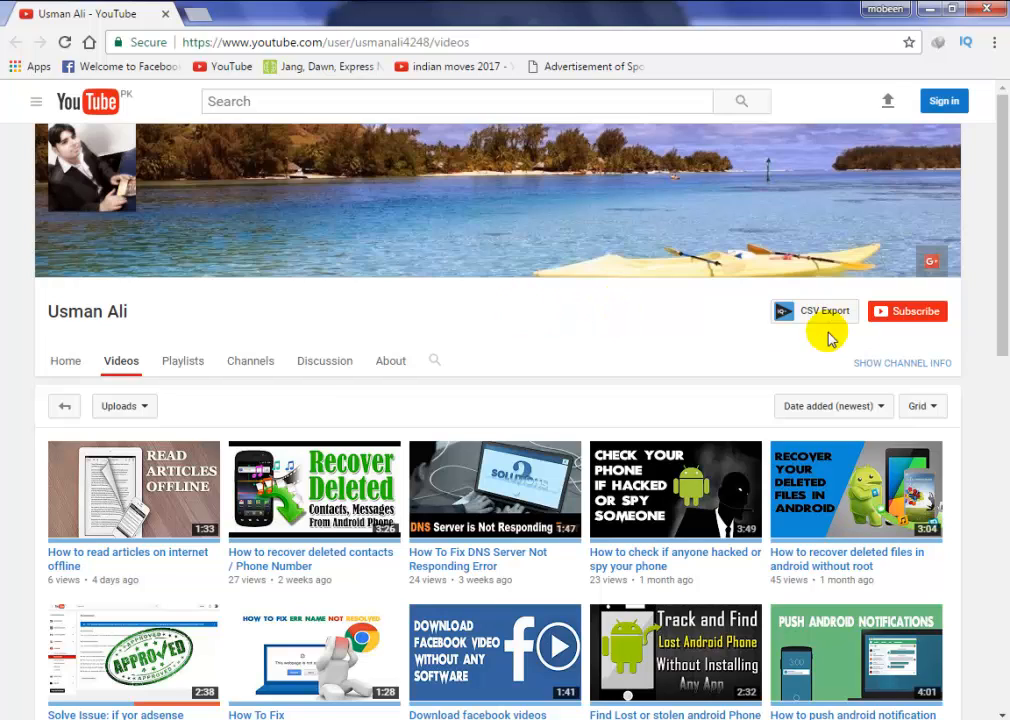
pyautogui.moveTo(531, 307)
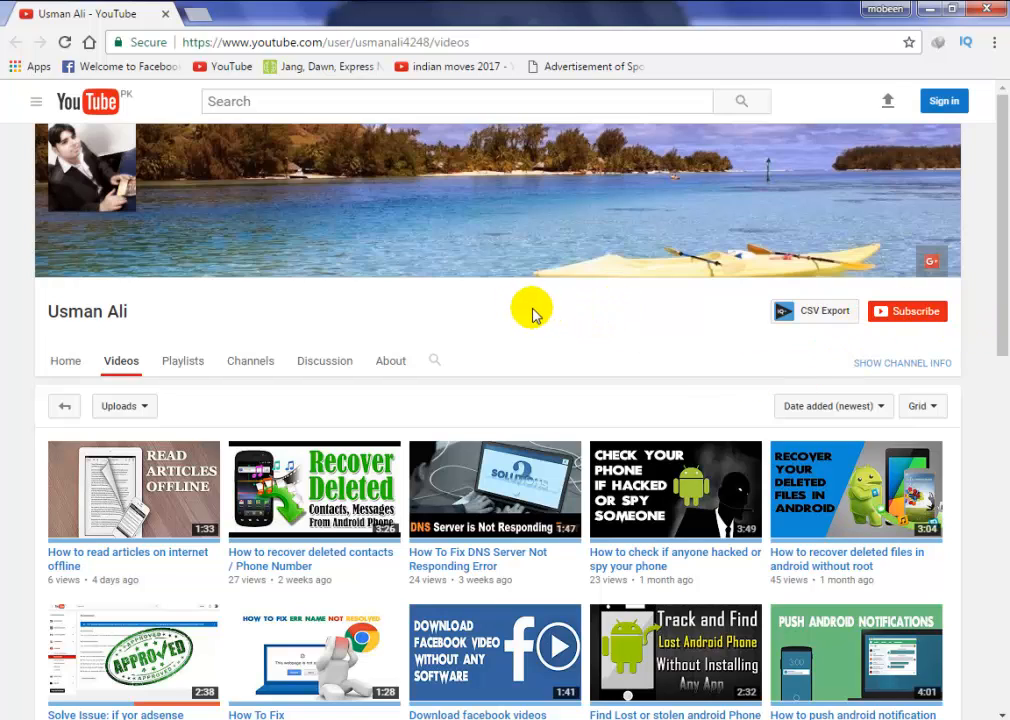
pyautogui.moveTo(532, 307)
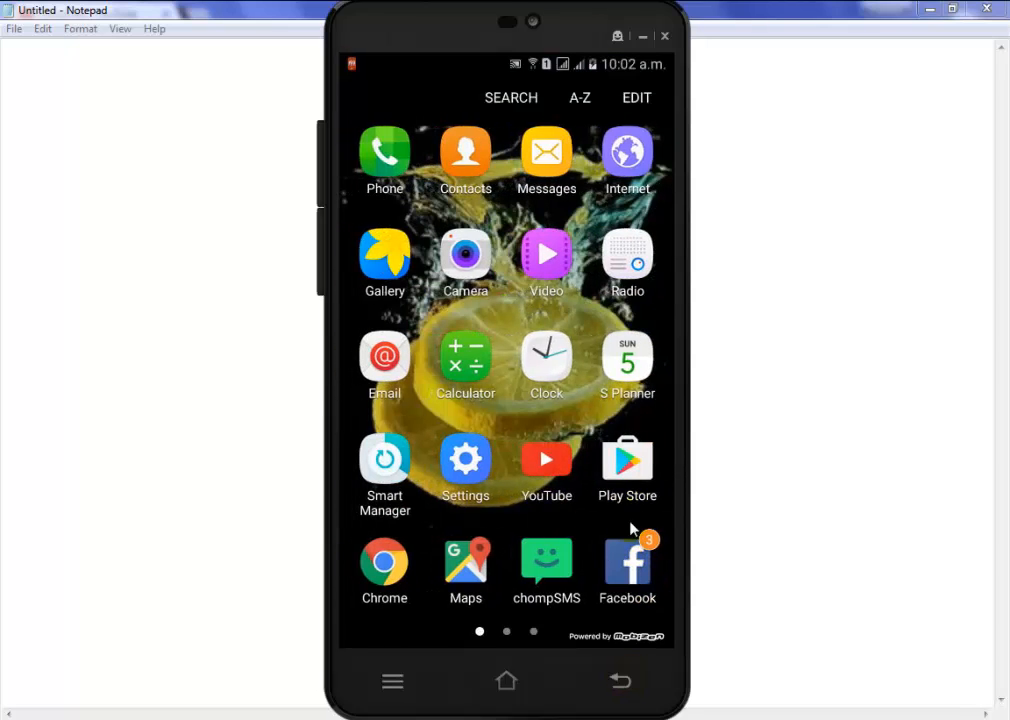
# - Search Google Play Store for 'wifi file transfer' and scroll through the results
pyautogui.click(627, 459)
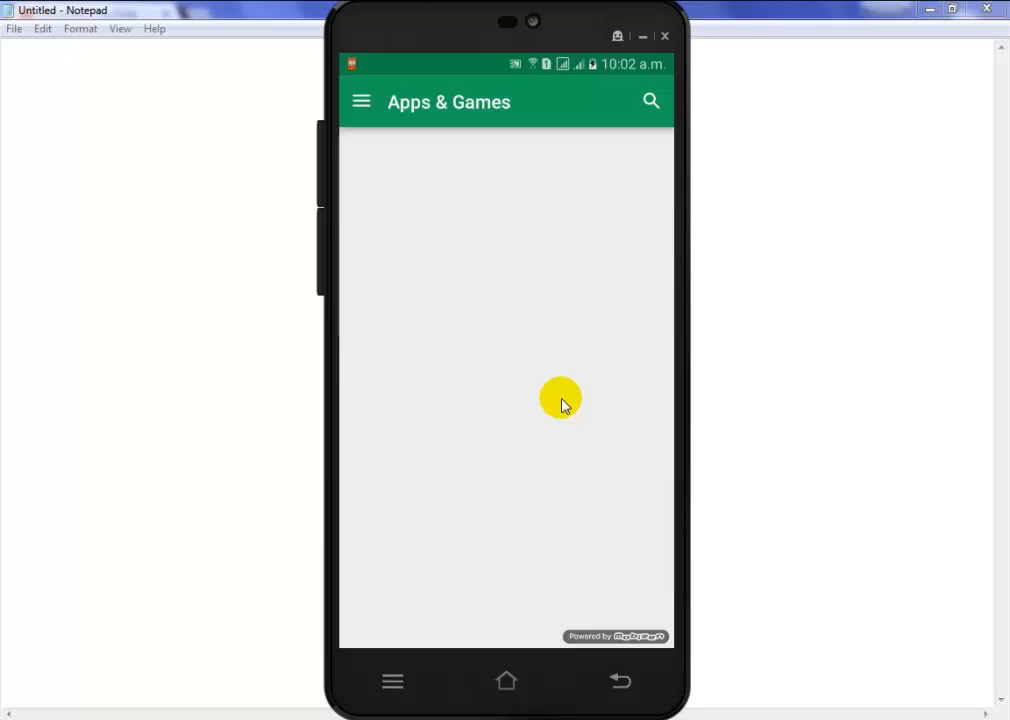
pyautogui.click(650, 100)
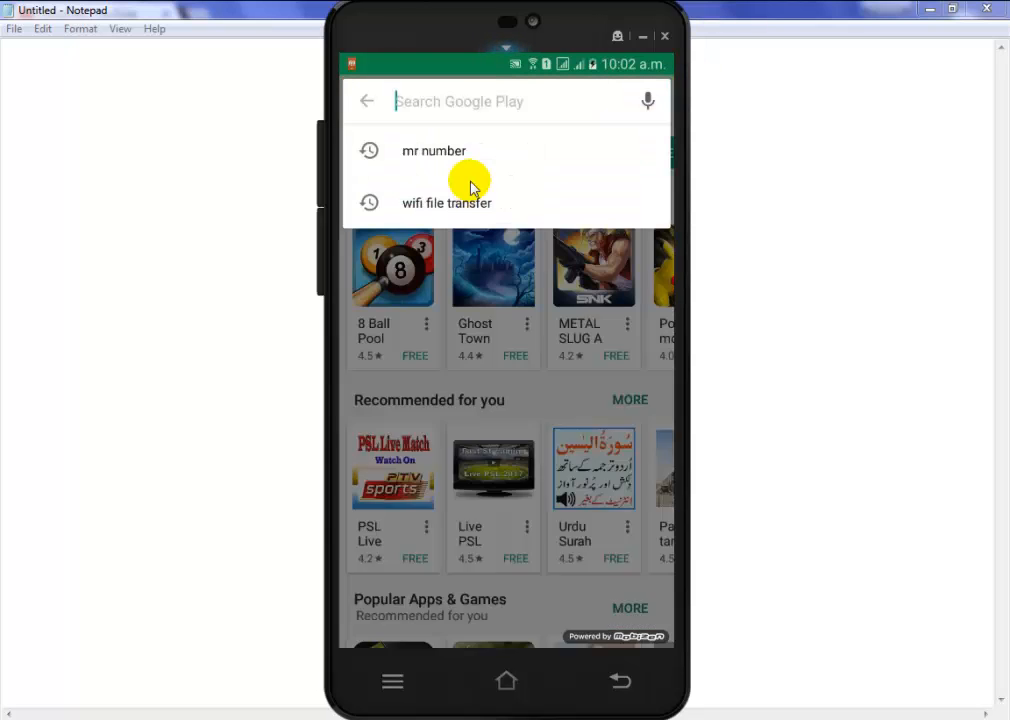
pyautogui.write('wifi file transfer')
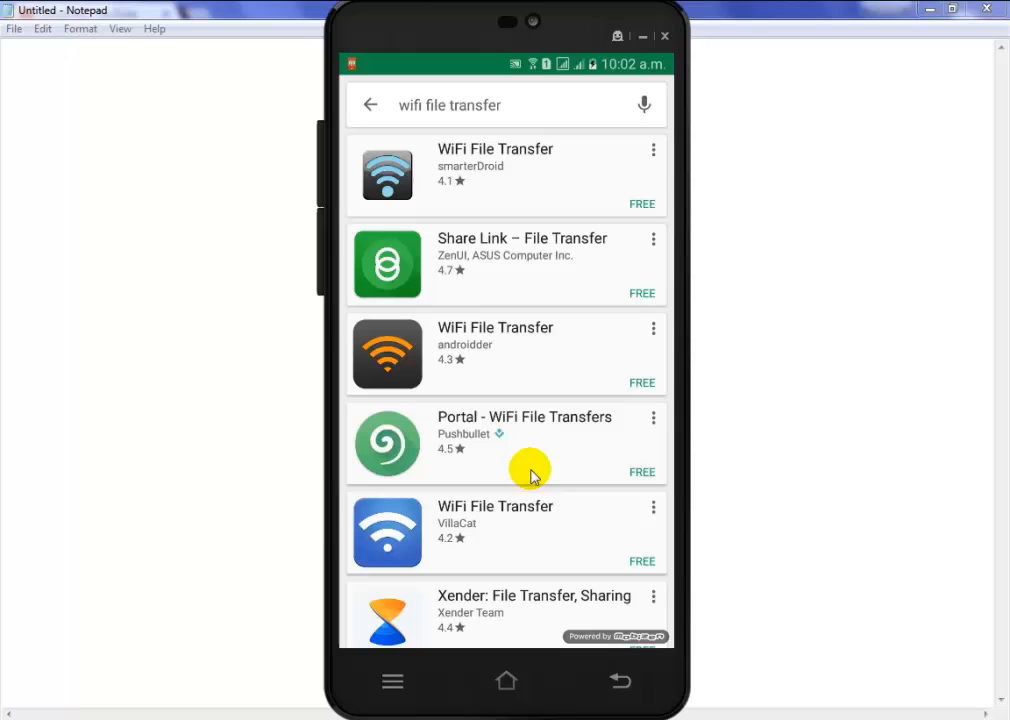
pyautogui.scroll(-3)
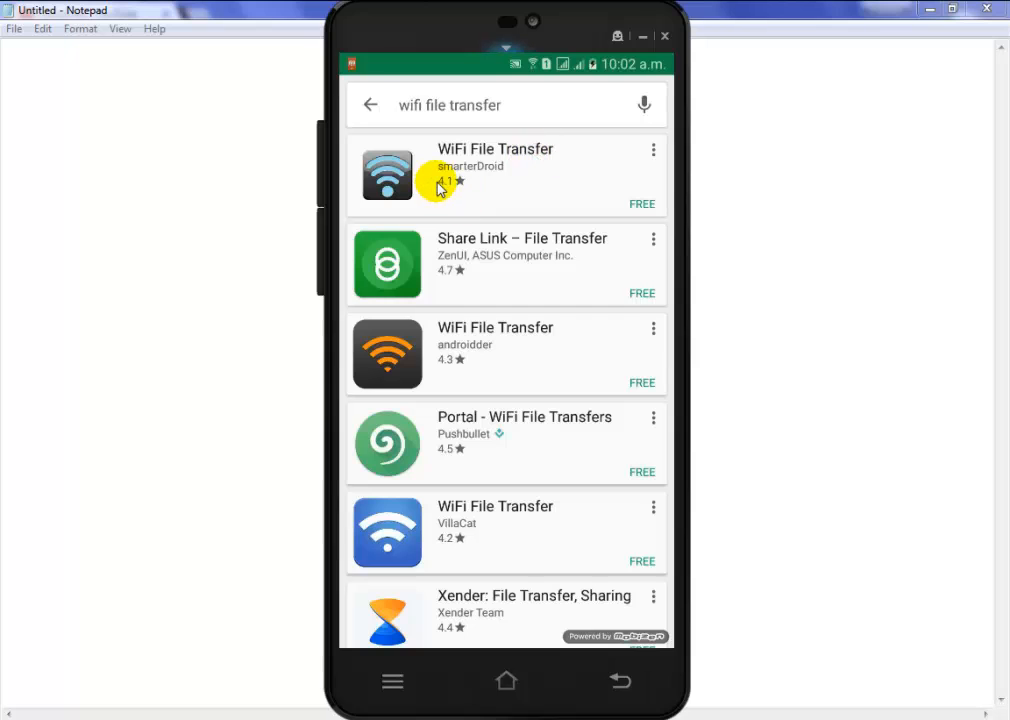
pyautogui.moveTo(510, 240)
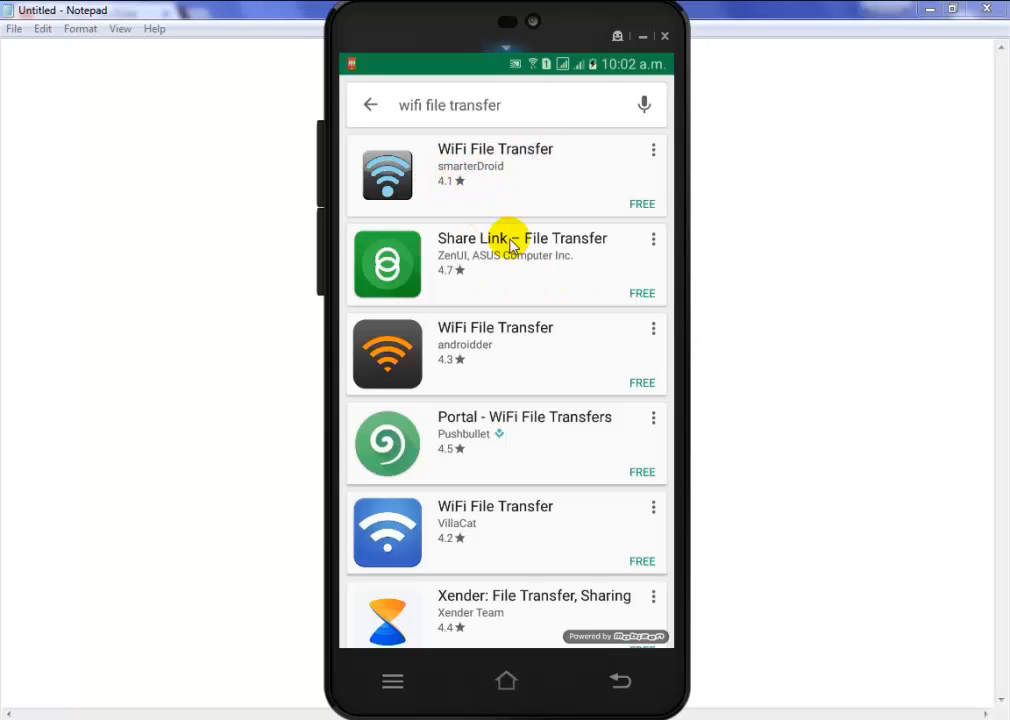
# - Install smarterDroid's WiFi File Transfer and accept its requested permissions
pyautogui.click(495, 170)
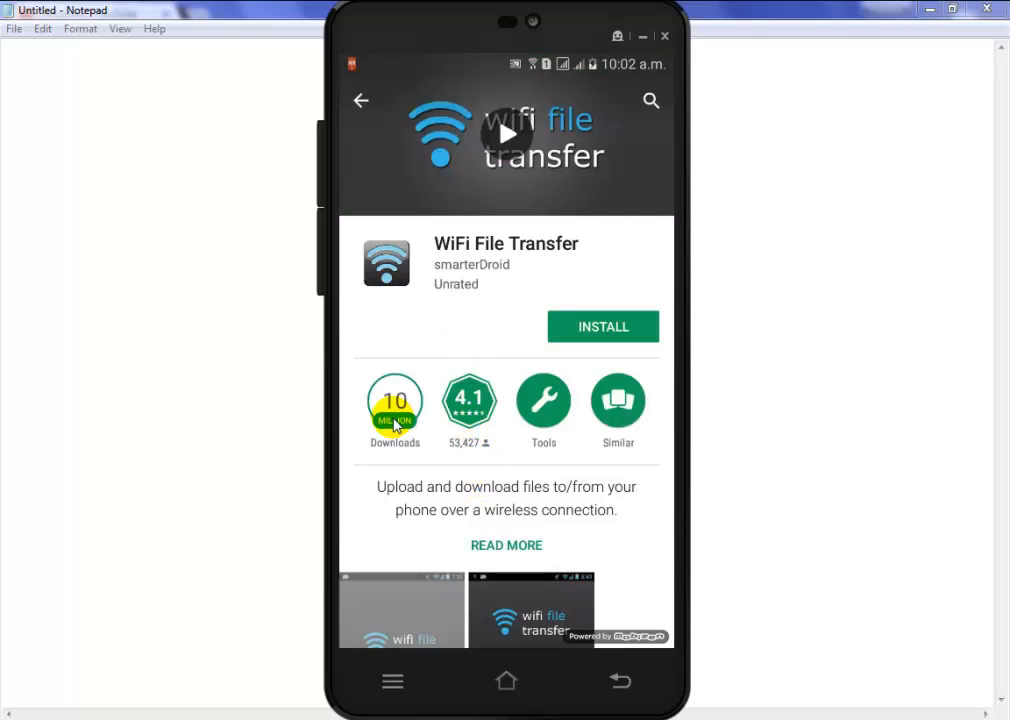
pyautogui.moveTo(570, 310)
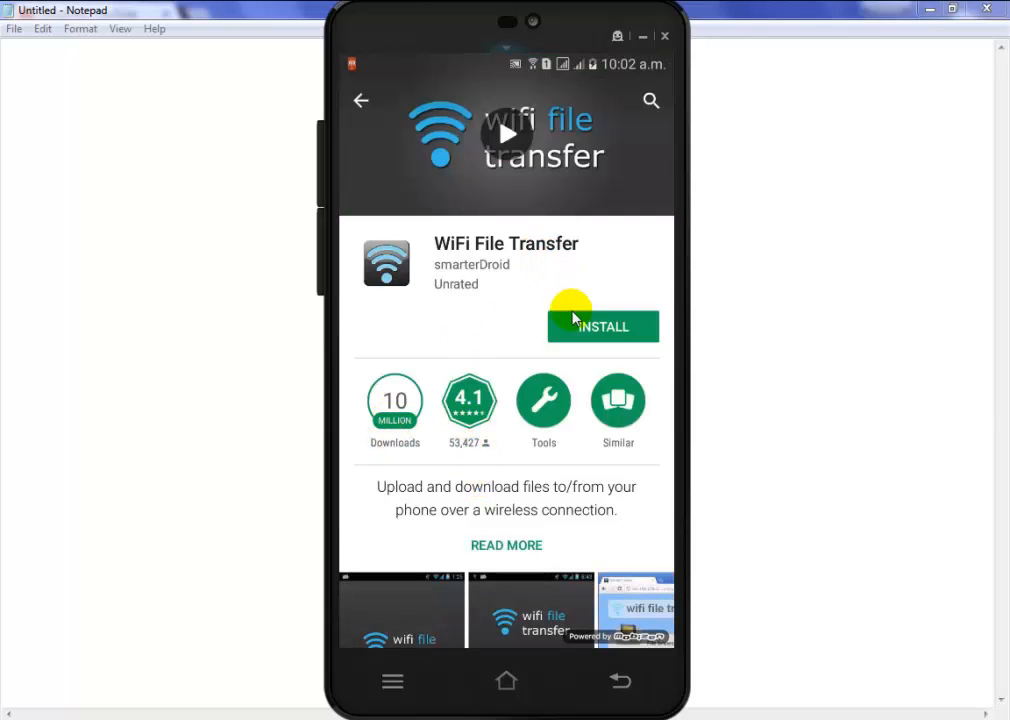
pyautogui.click(603, 326)
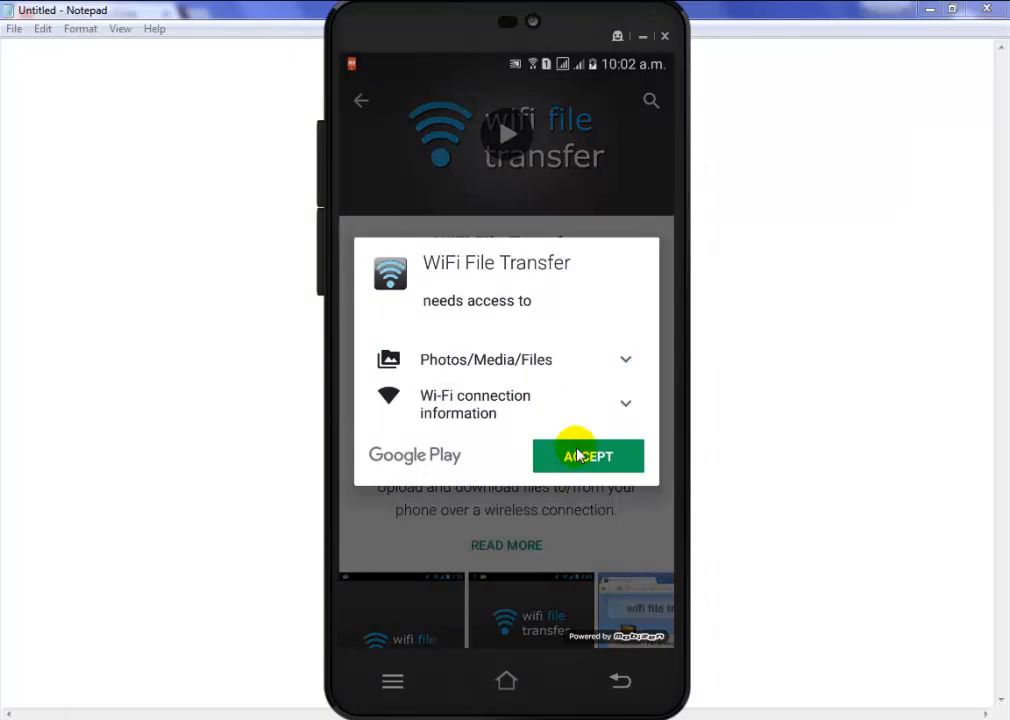
pyautogui.click(588, 456)
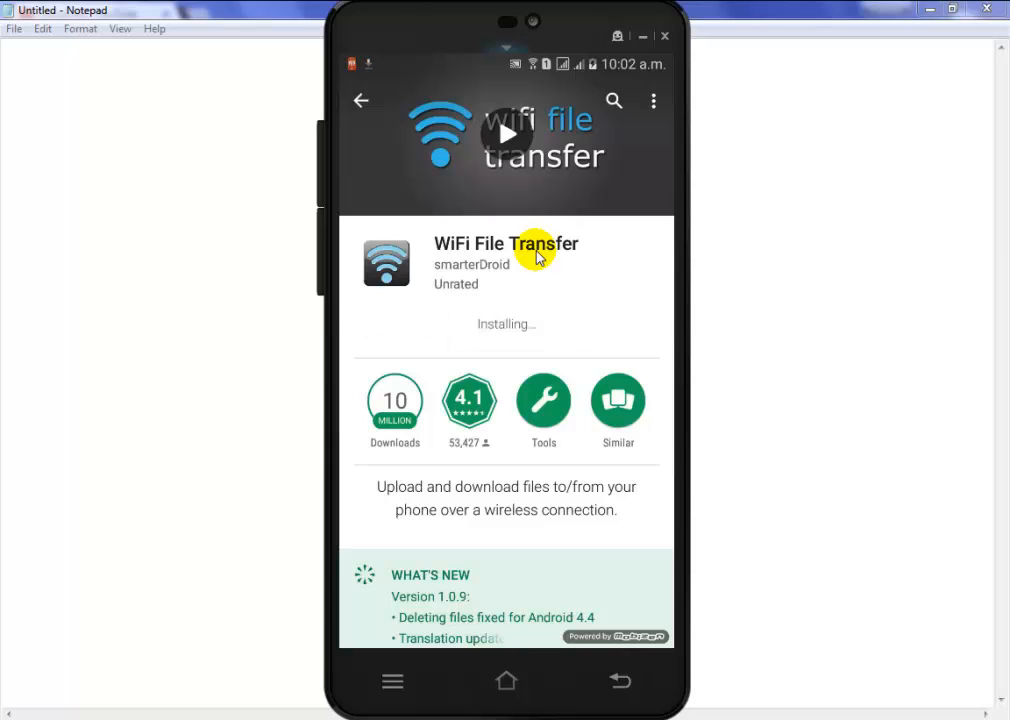
pyautogui.moveTo(543, 258)
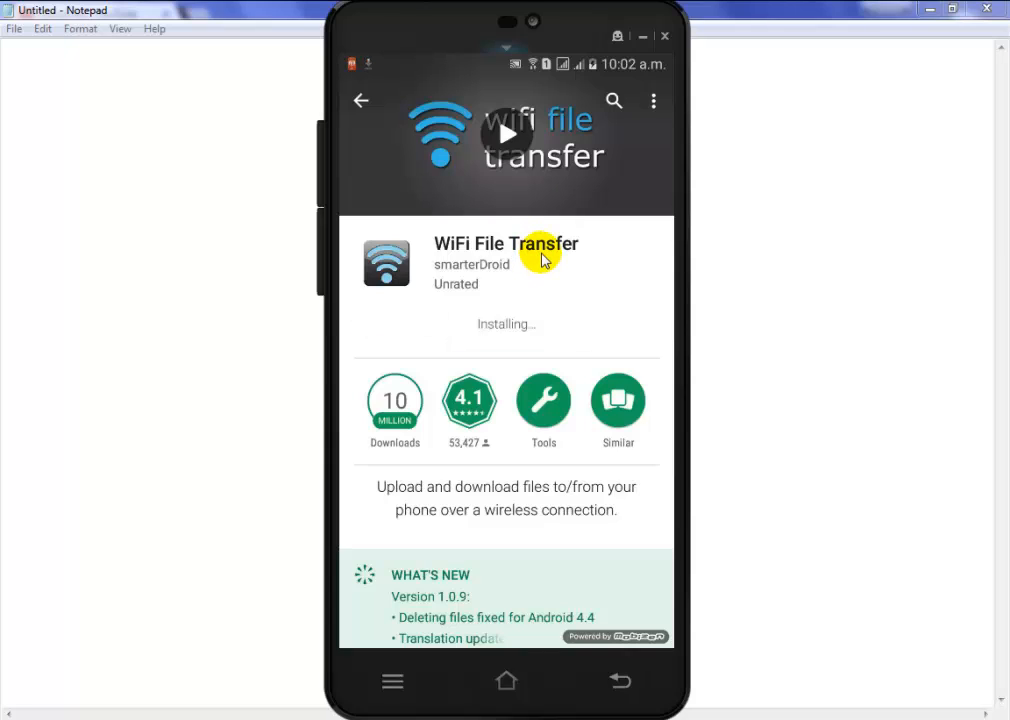
pyautogui.moveTo(605, 253)
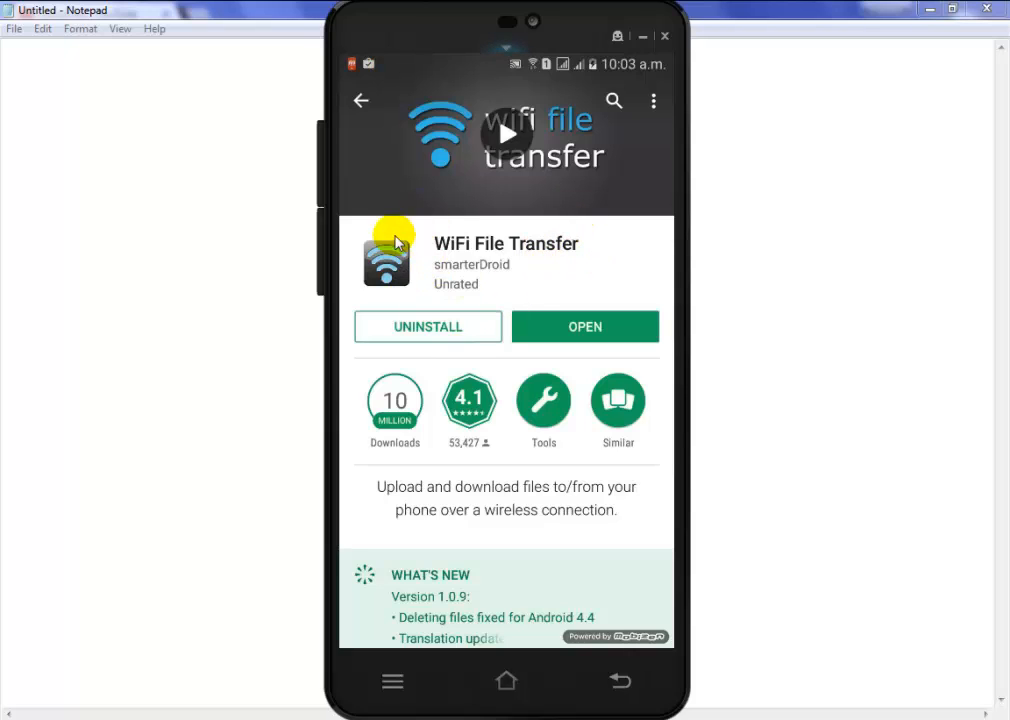
pyautogui.moveTo(412, 226)
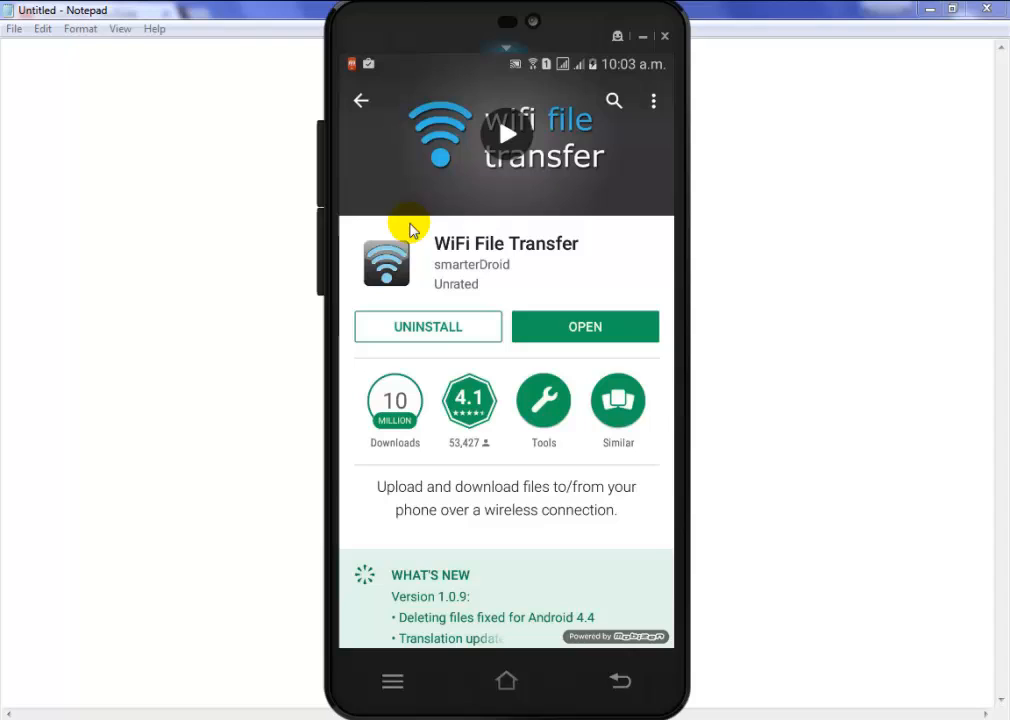
pyautogui.click(585, 326)
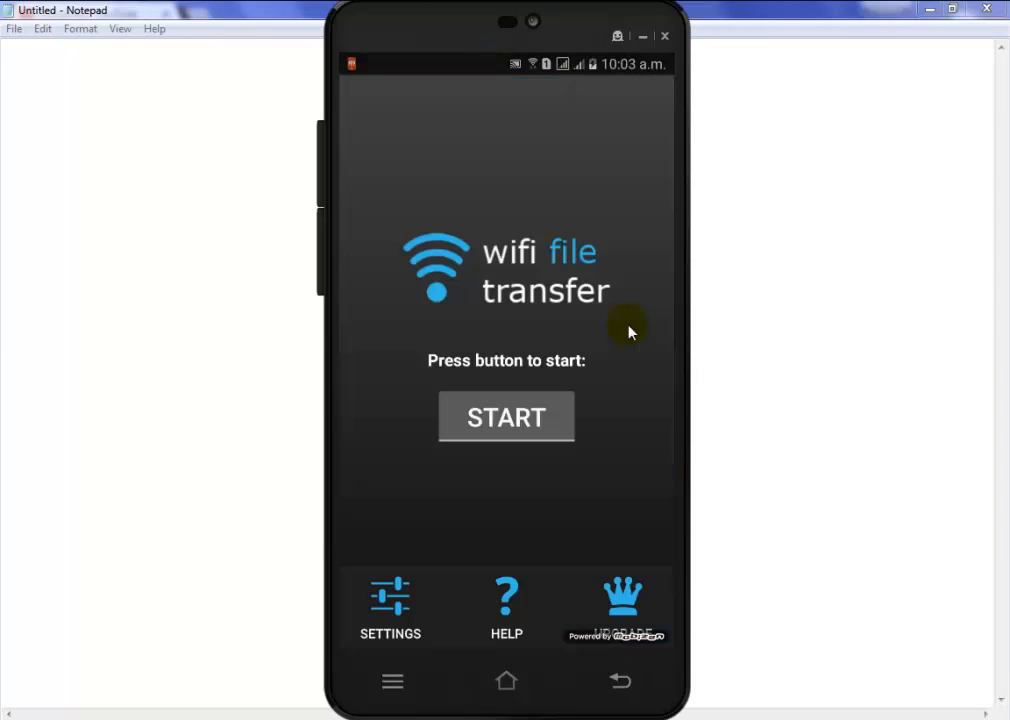
pyautogui.moveTo(518, 480)
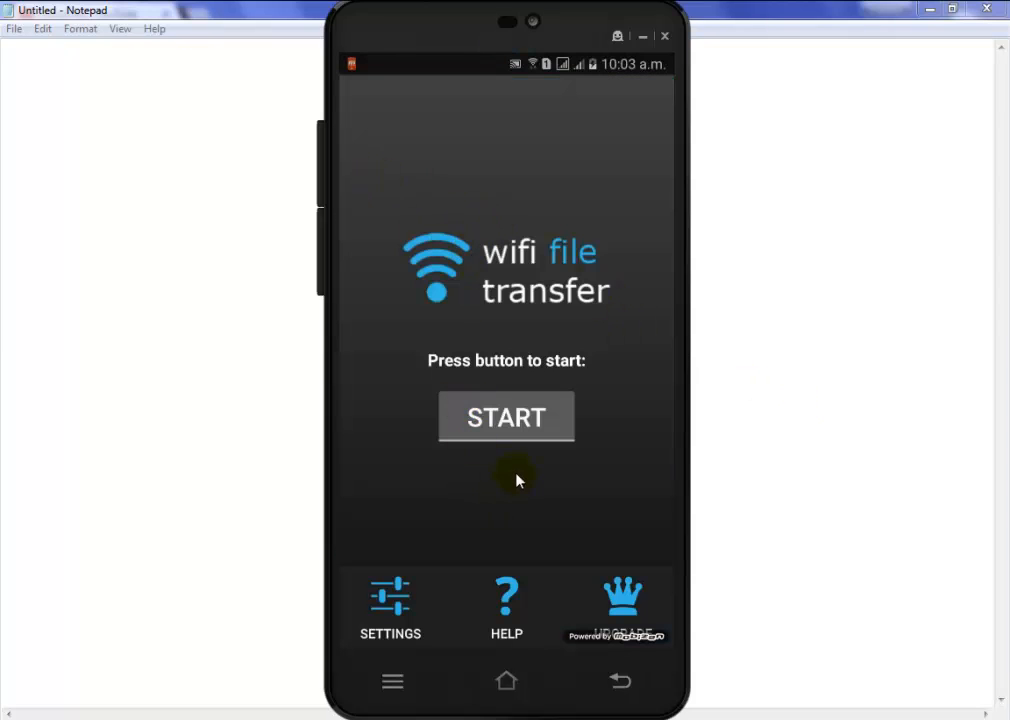
pyautogui.moveTo(549, 445)
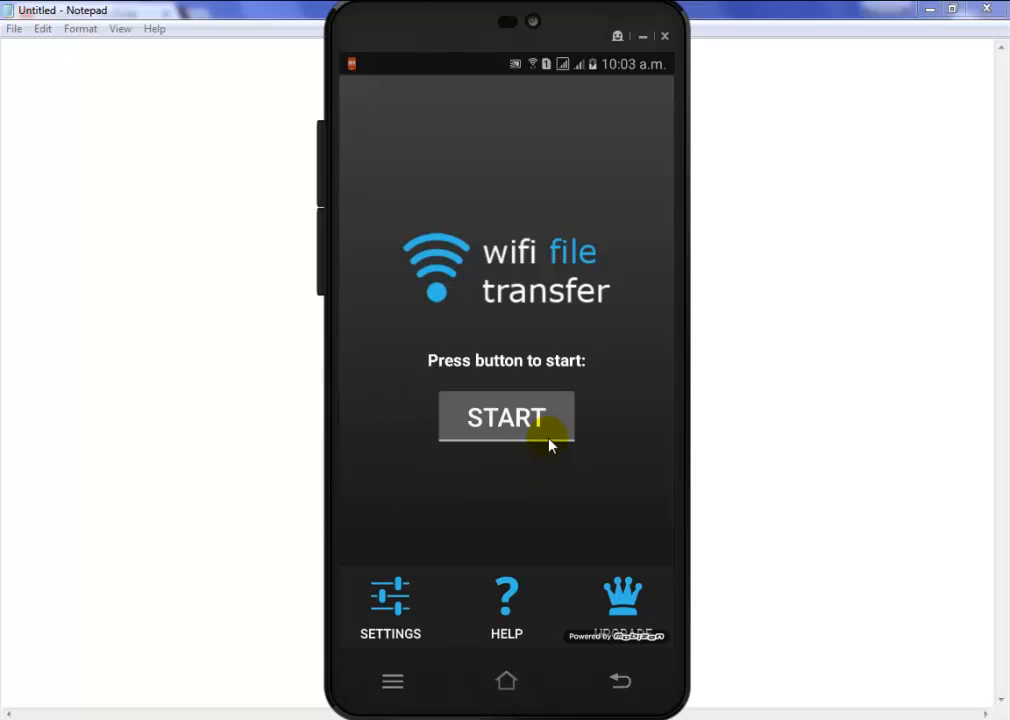
pyautogui.click(506, 417)
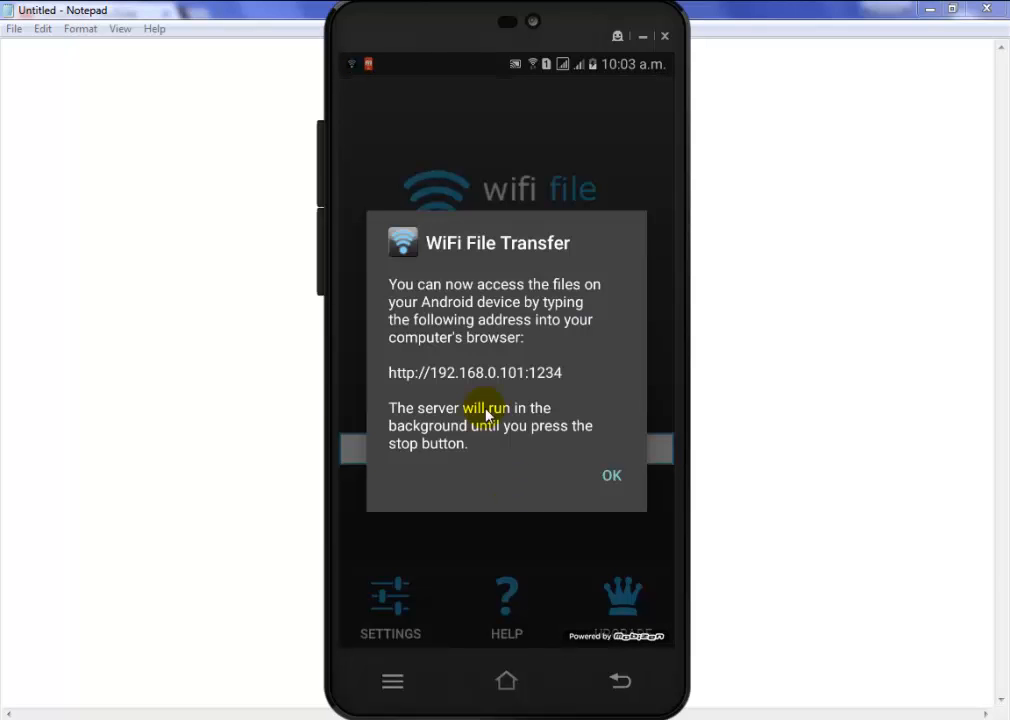
pyautogui.moveTo(423, 357)
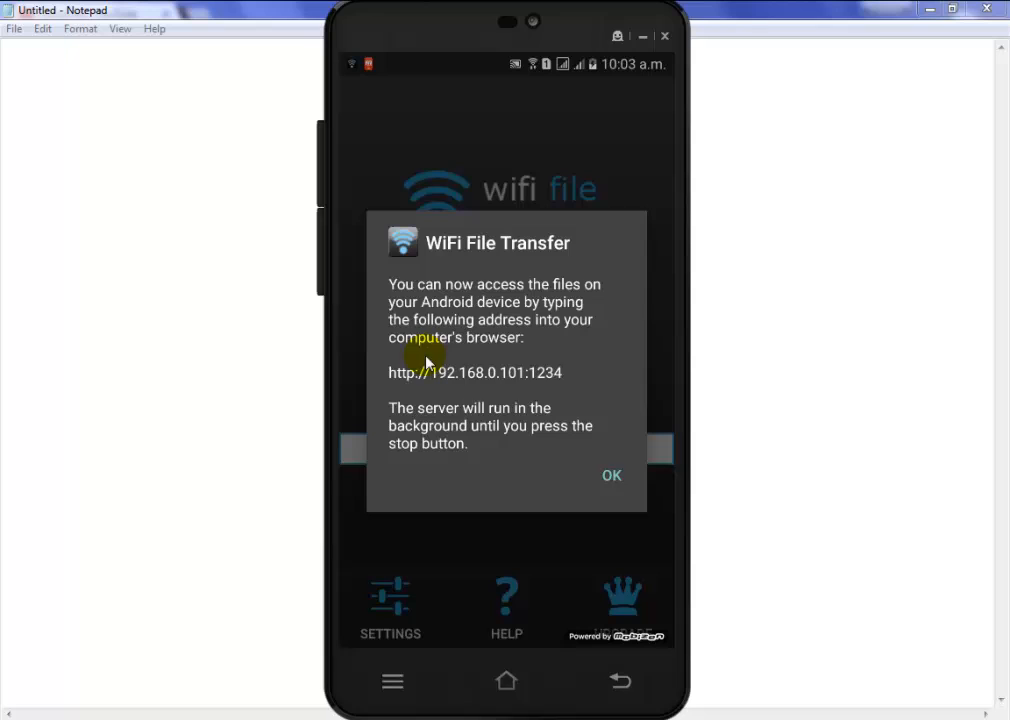
pyautogui.moveTo(557, 397)
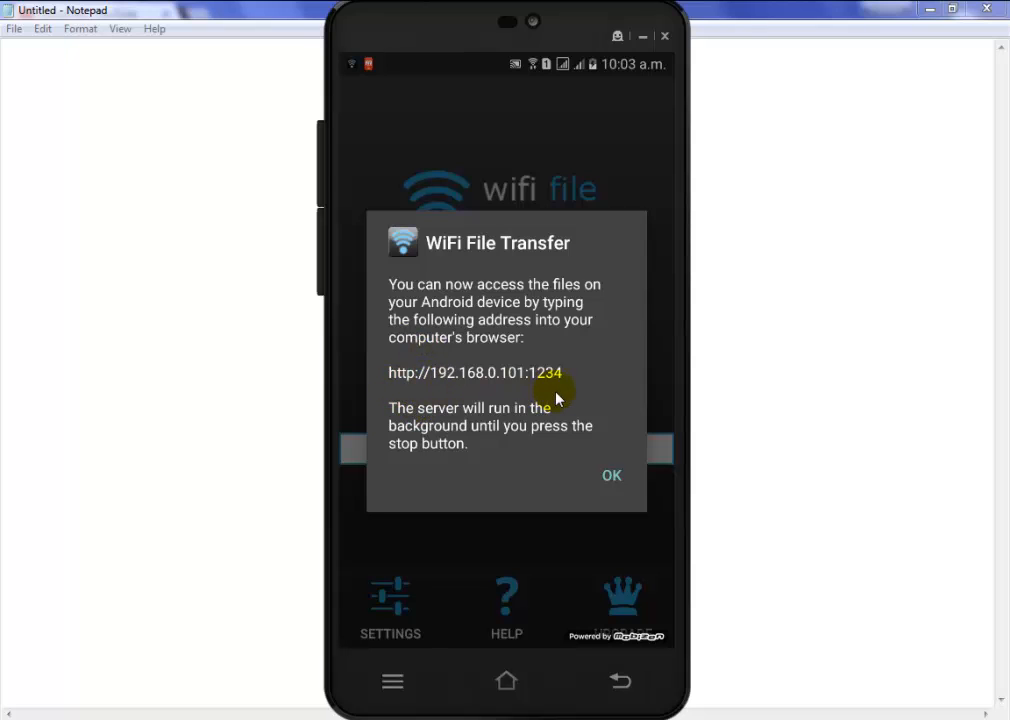
pyautogui.moveTo(550, 392)
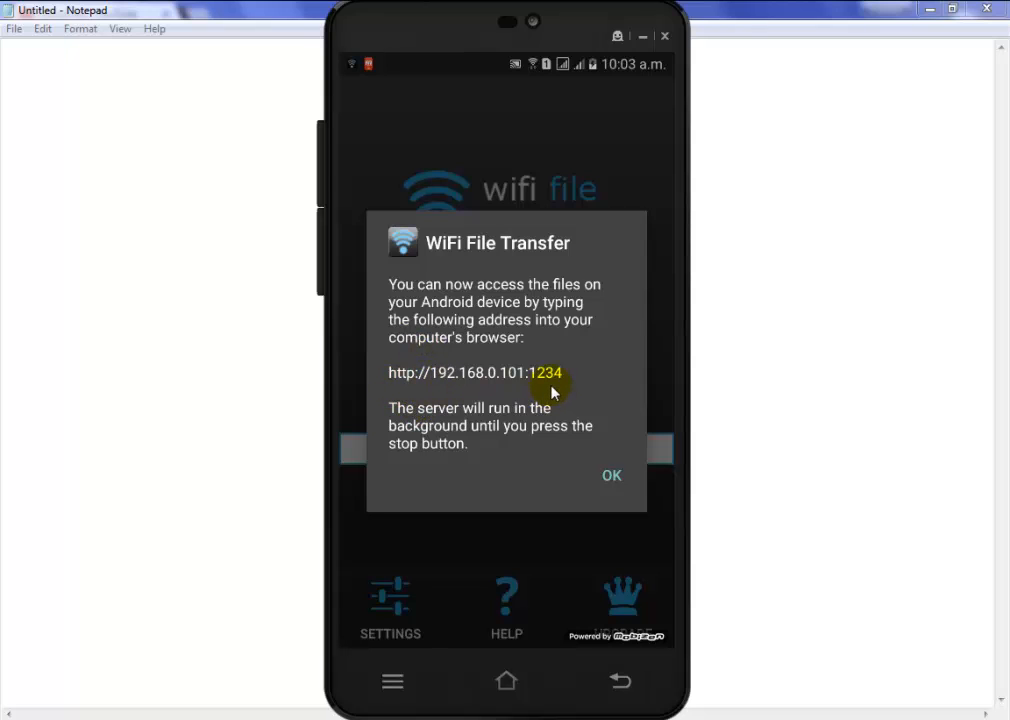
pyautogui.moveTo(402, 385)
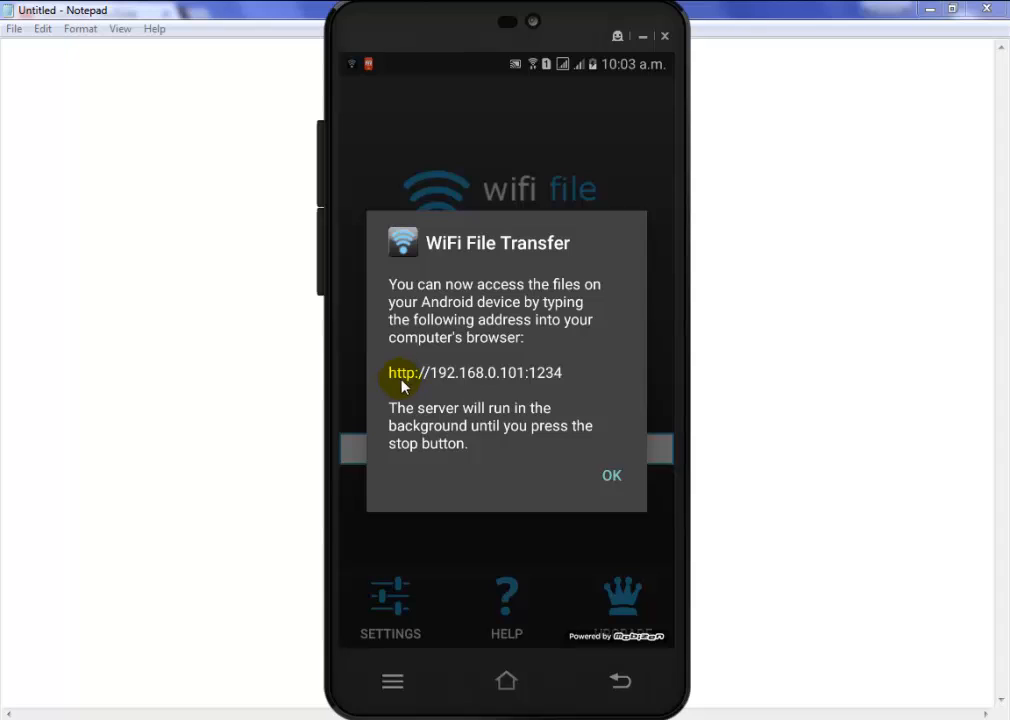
pyautogui.moveTo(448, 393)
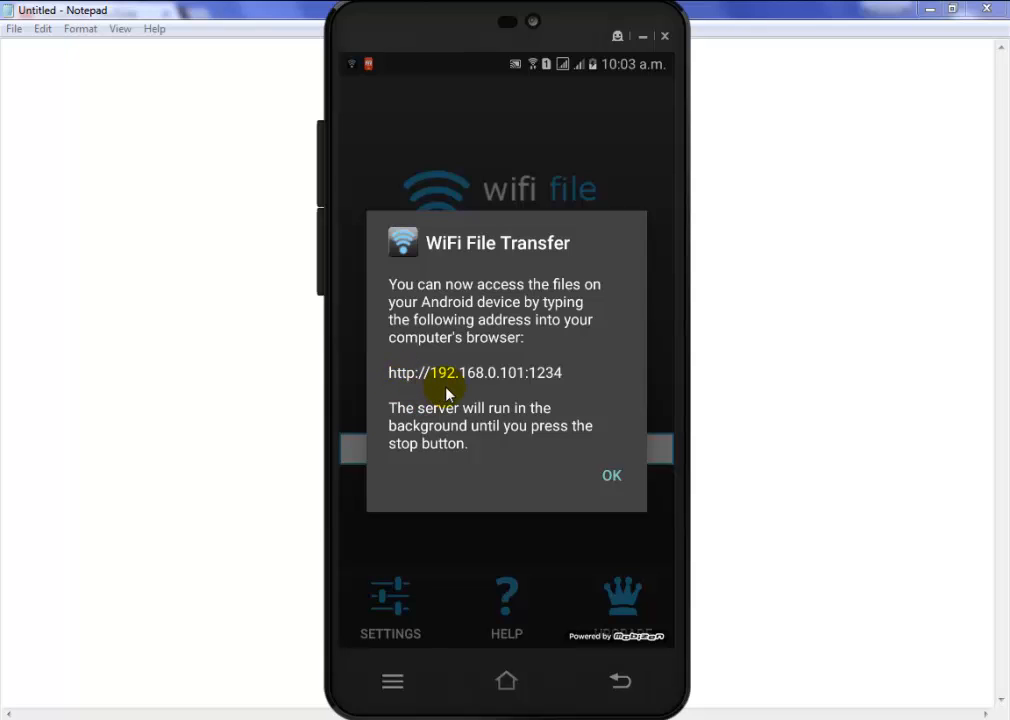
pyautogui.moveTo(497, 391)
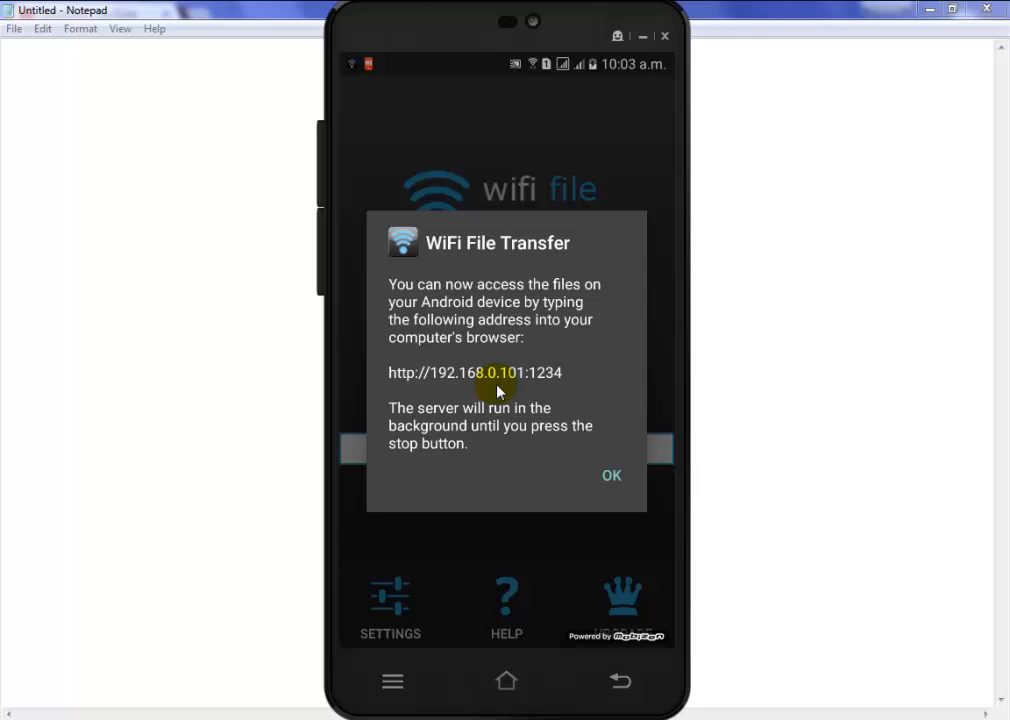
pyautogui.moveTo(538, 390)
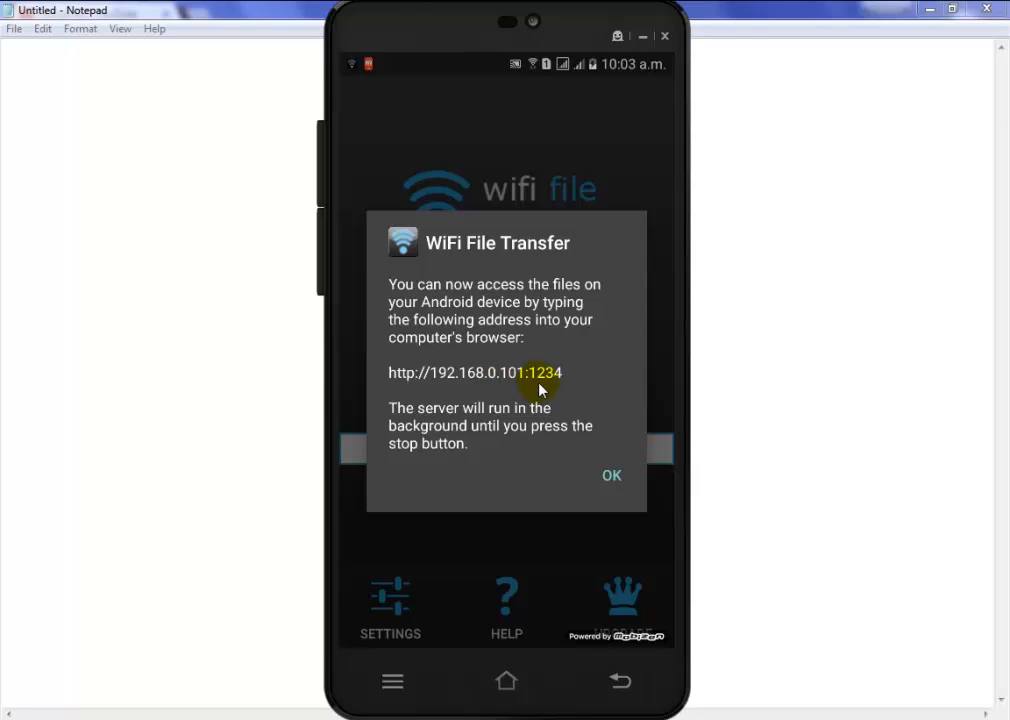
pyautogui.moveTo(126, 566)
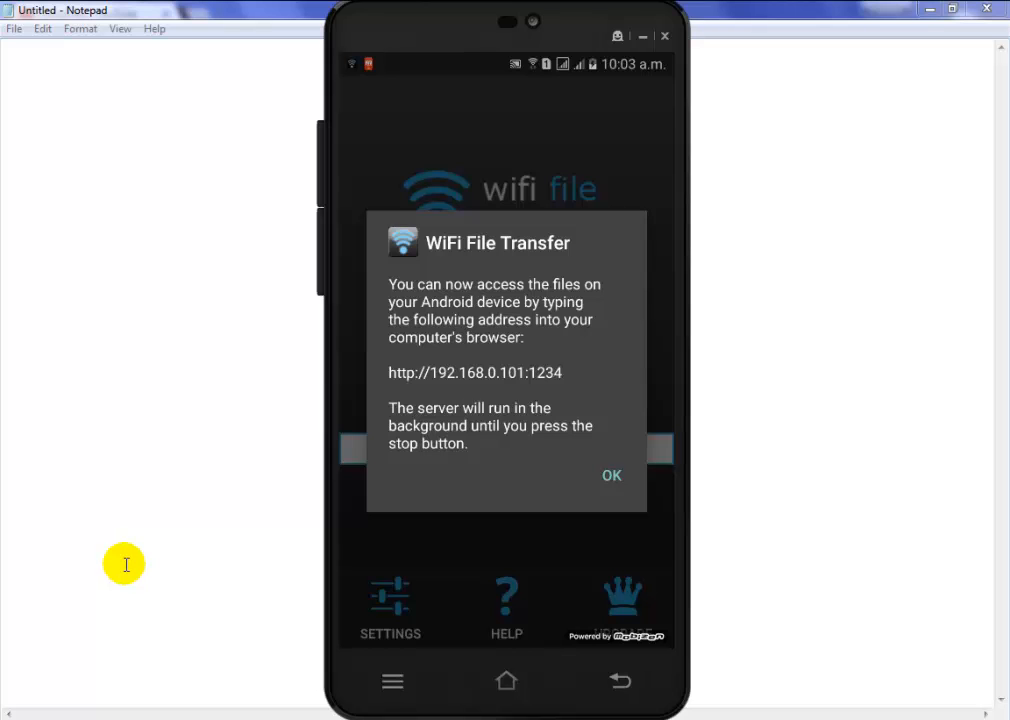
# - Load 192.168.0.101:1234 in a new Chrome tab
pyautogui.click(611, 475)
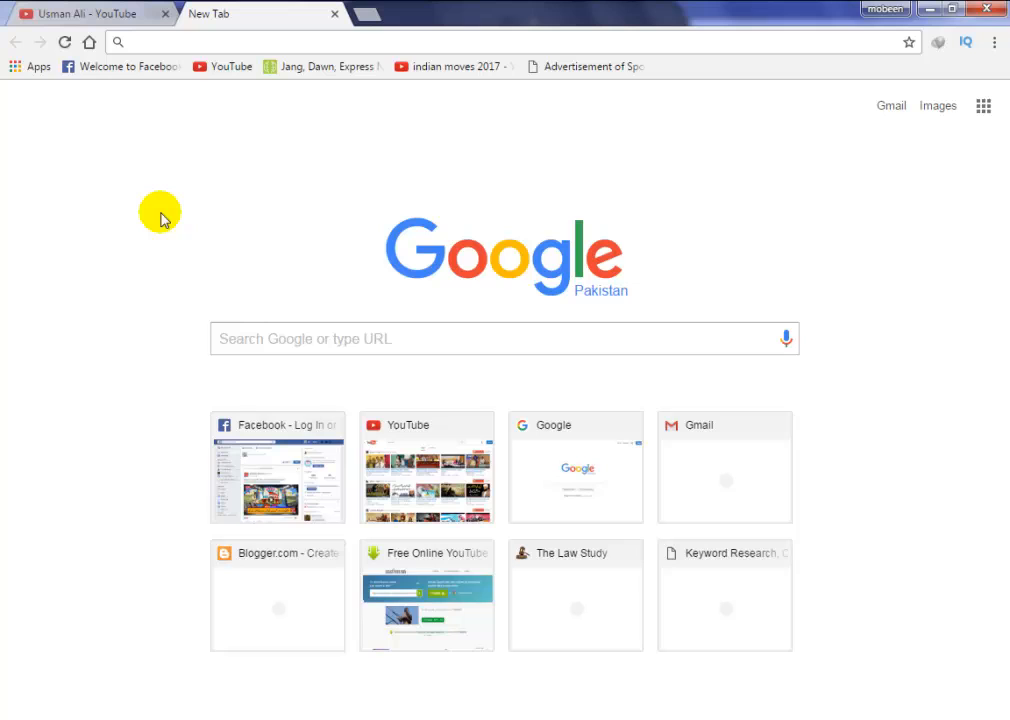
pyautogui.write('192.168.0.')
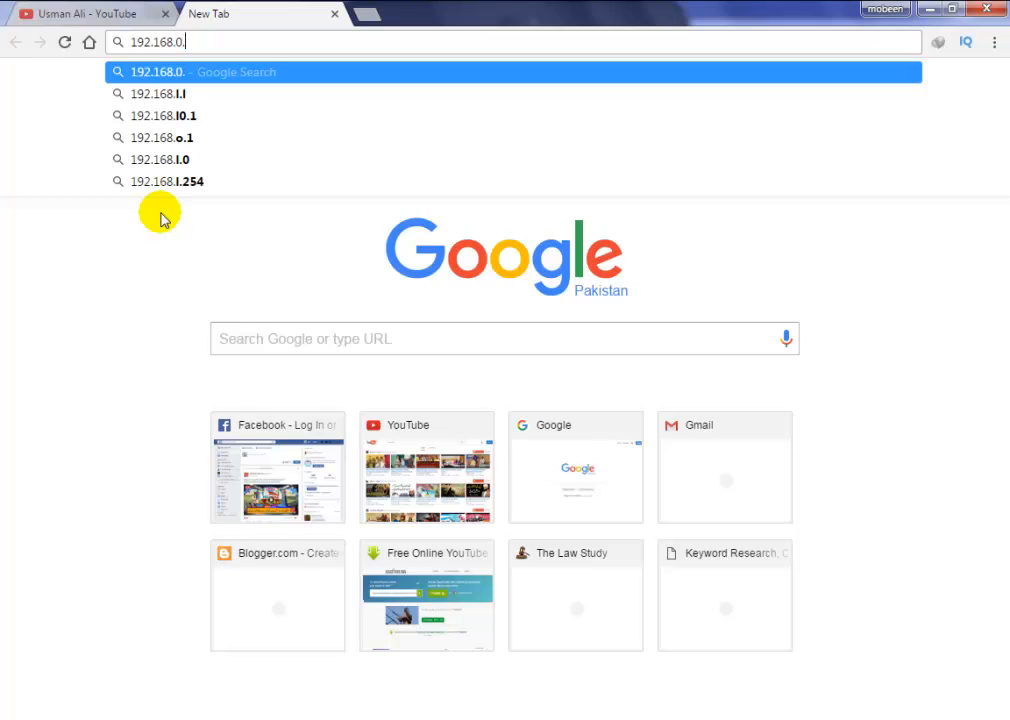
pyautogui.write('101')
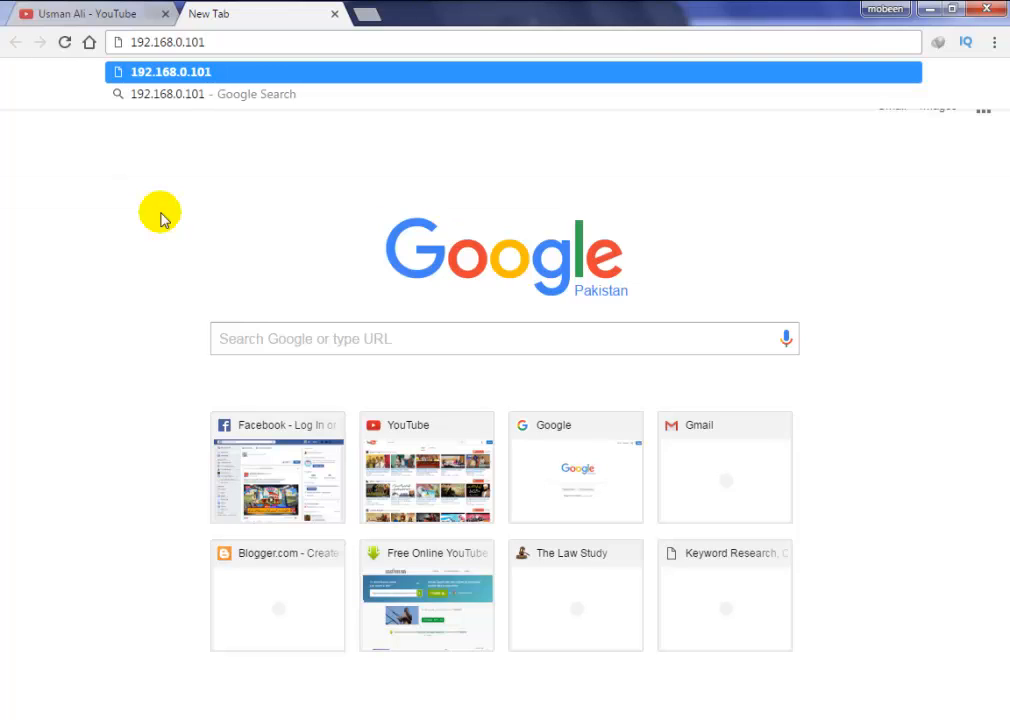
pyautogui.write(':')
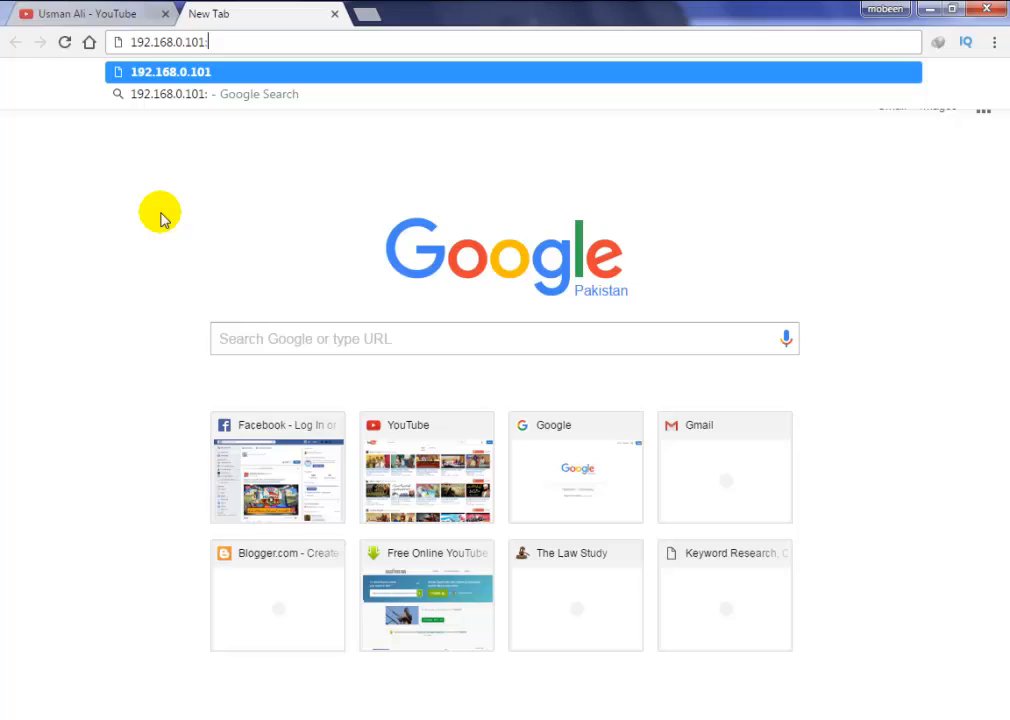
pyautogui.write(':1234/storage/emulated/0')
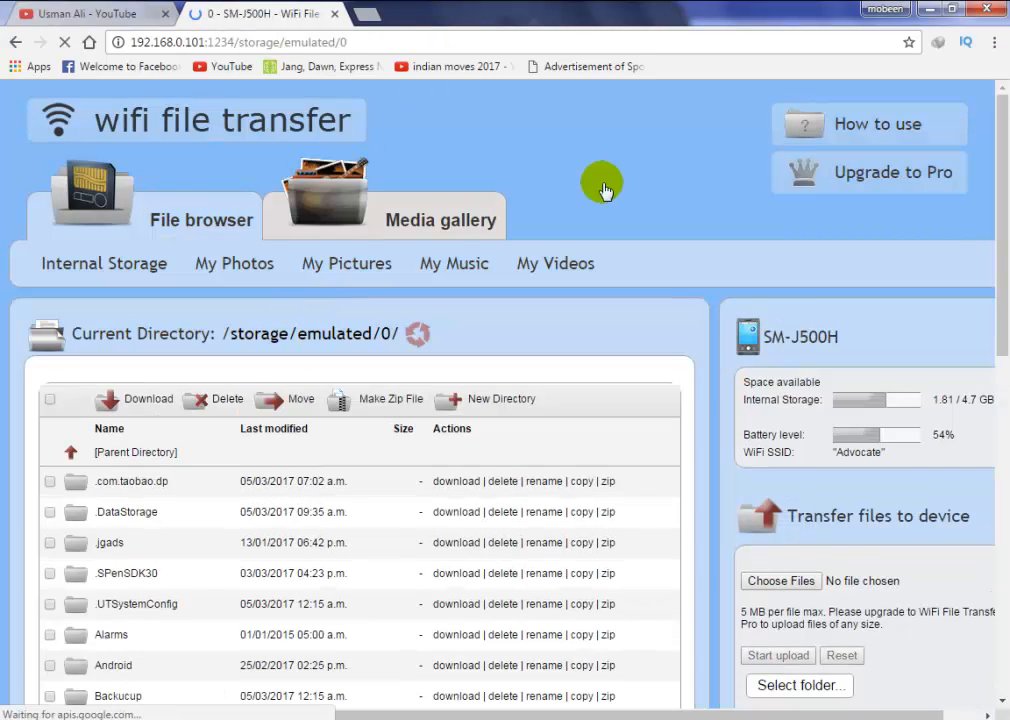
pyautogui.scroll(-3)
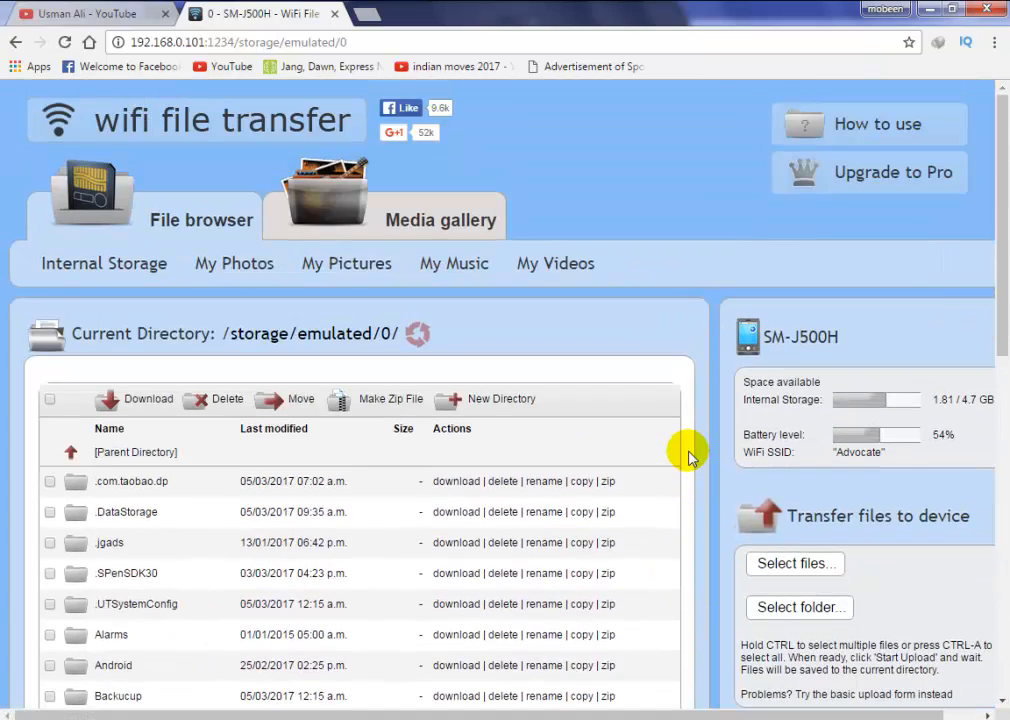
pyautogui.moveTo(718, 499)
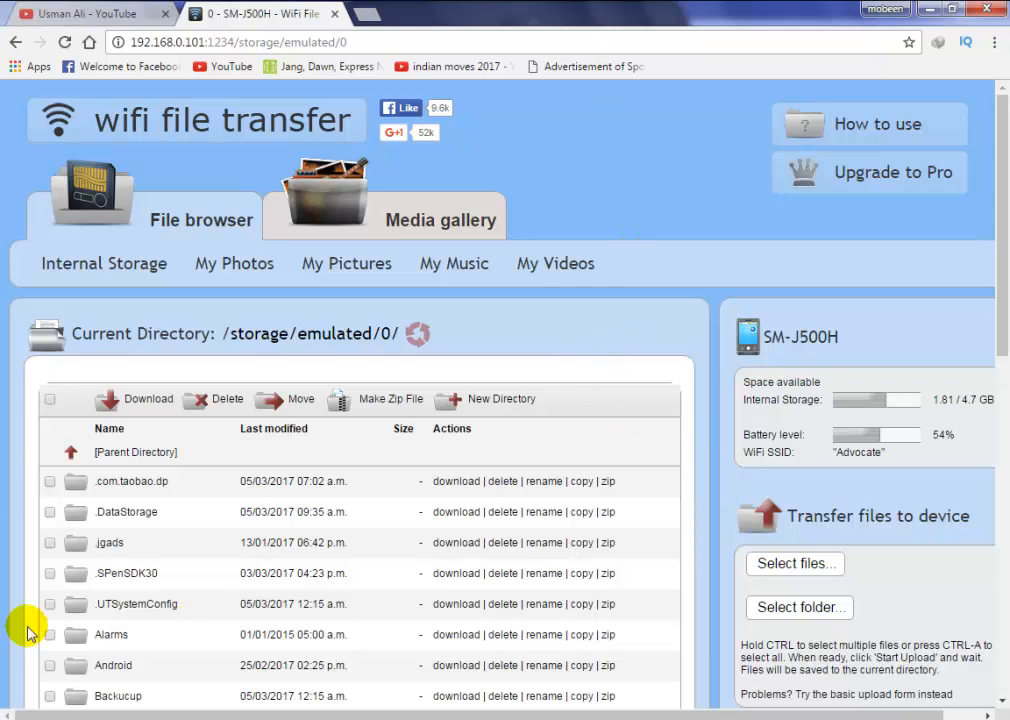
pyautogui.scroll(-3)
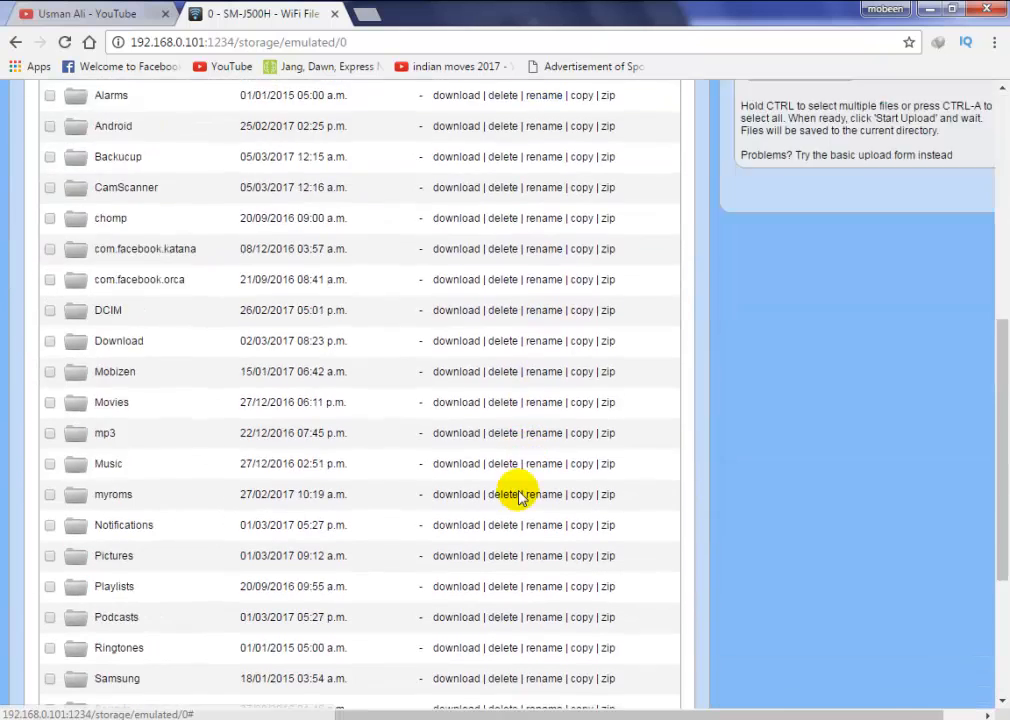
pyautogui.scroll(3)
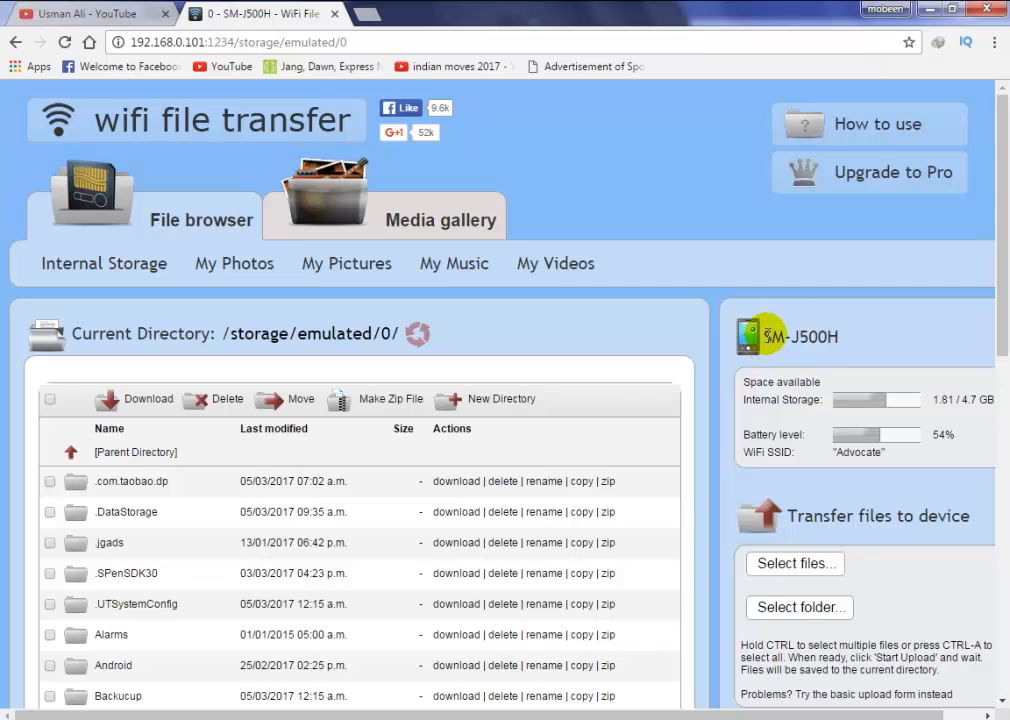
pyautogui.moveTo(815, 380)
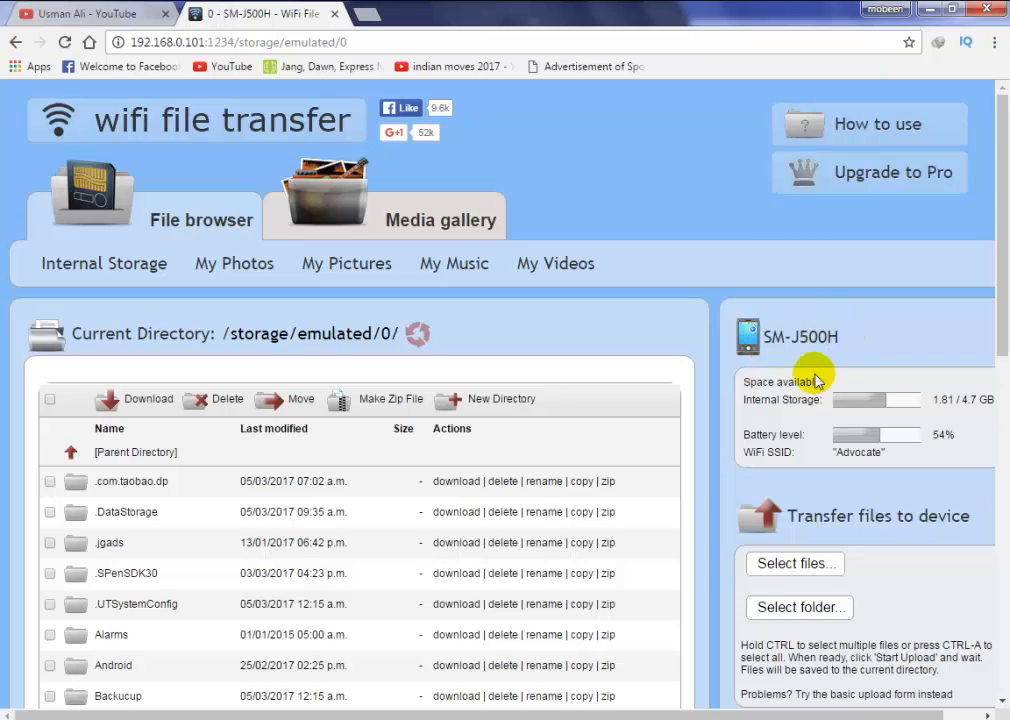
pyautogui.moveTo(765, 468)
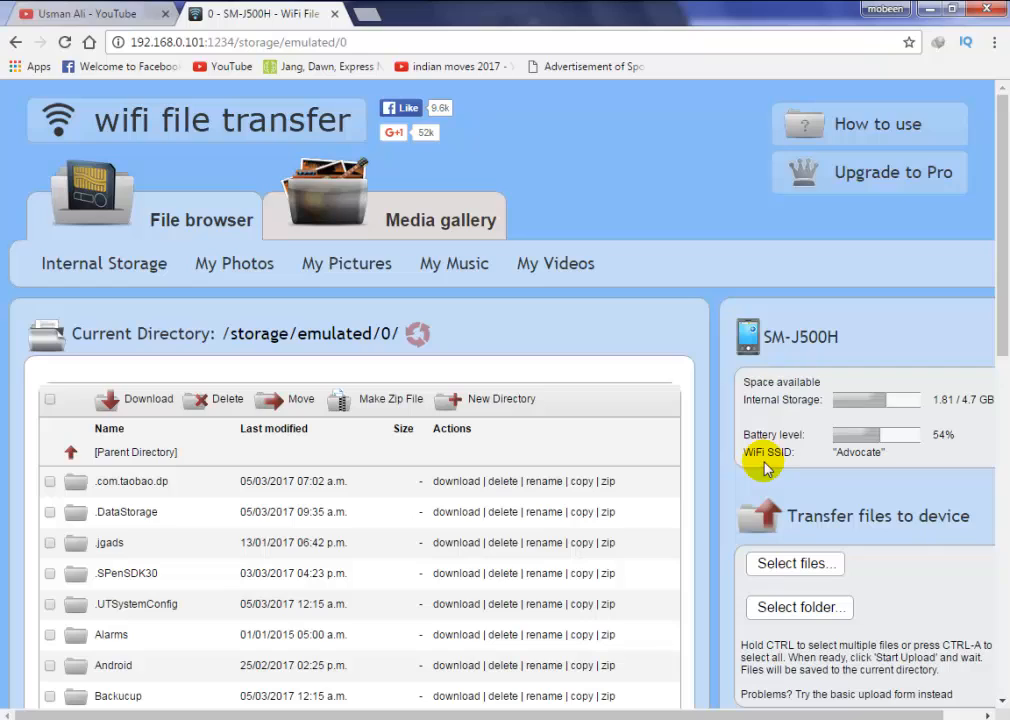
pyautogui.moveTo(248, 380)
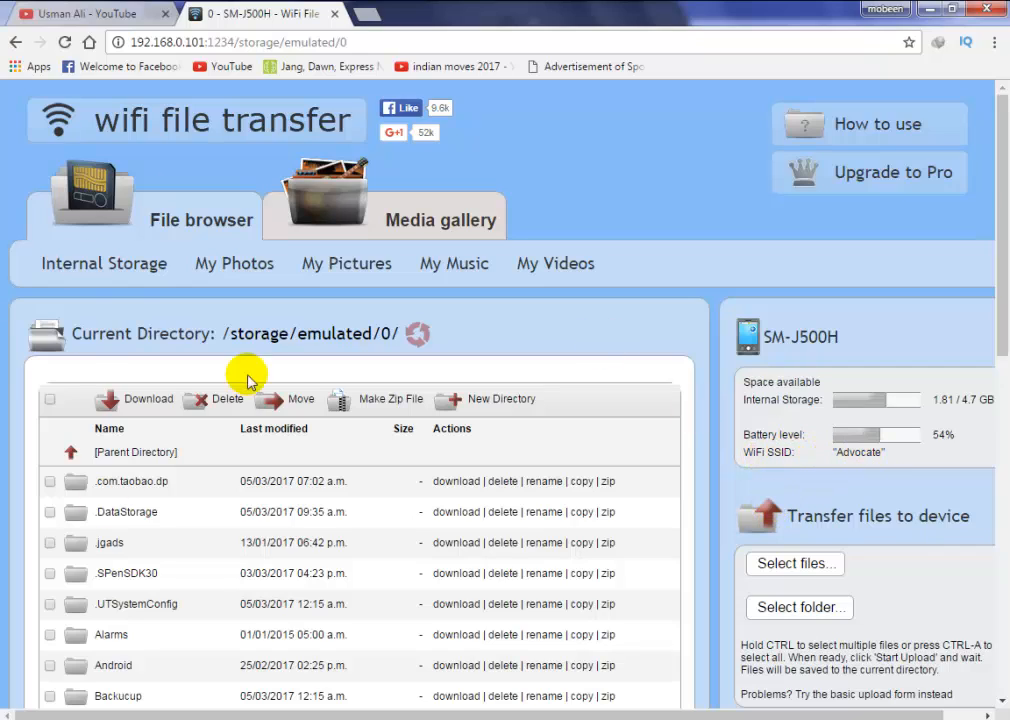
pyautogui.scroll(-3)
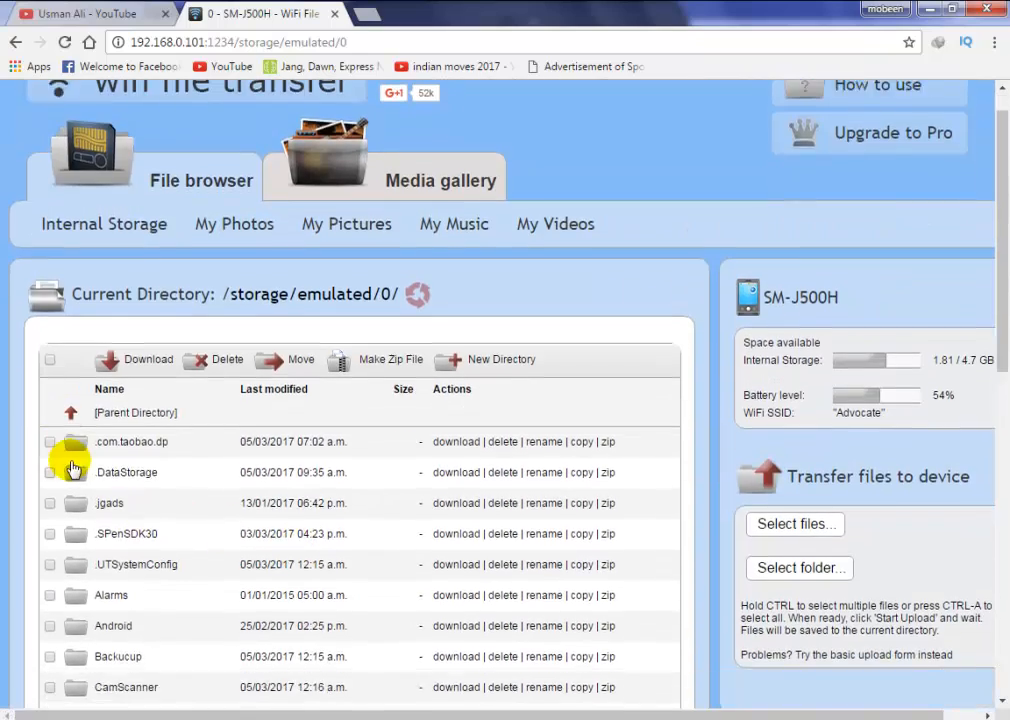
pyautogui.scroll(3)
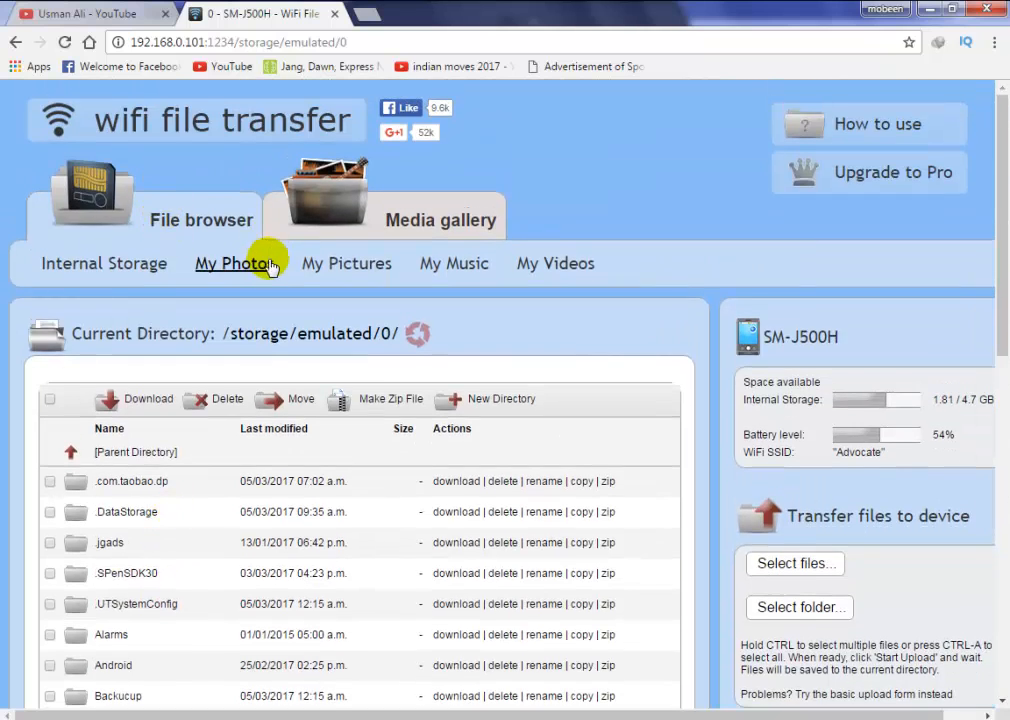
pyautogui.moveTo(104, 263)
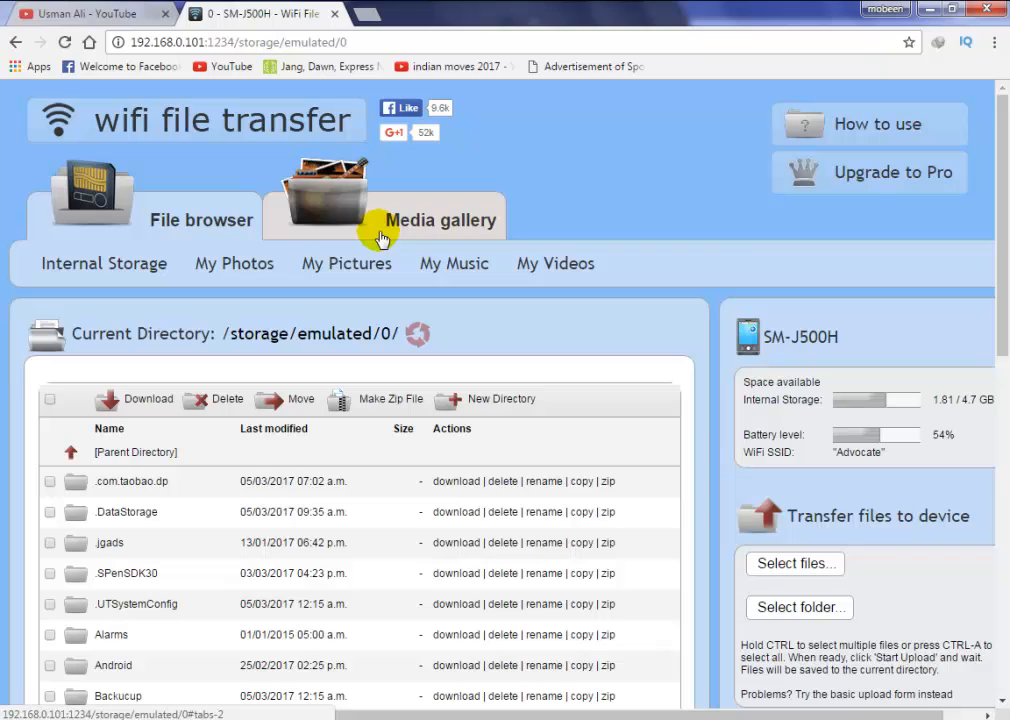
pyautogui.click(441, 219)
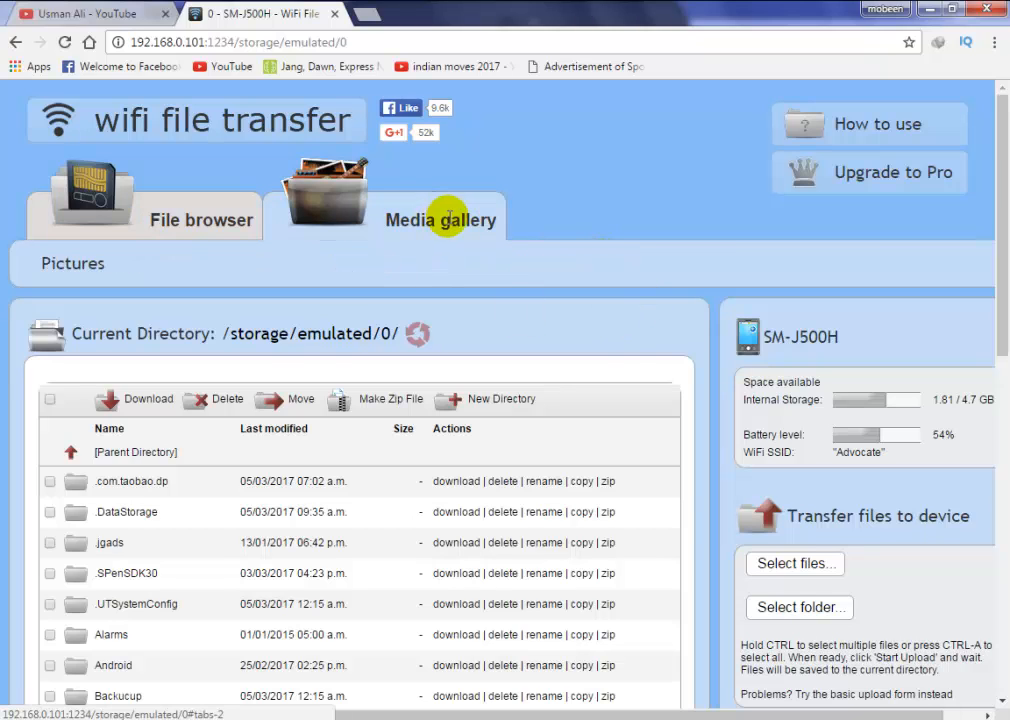
pyautogui.moveTo(556, 273)
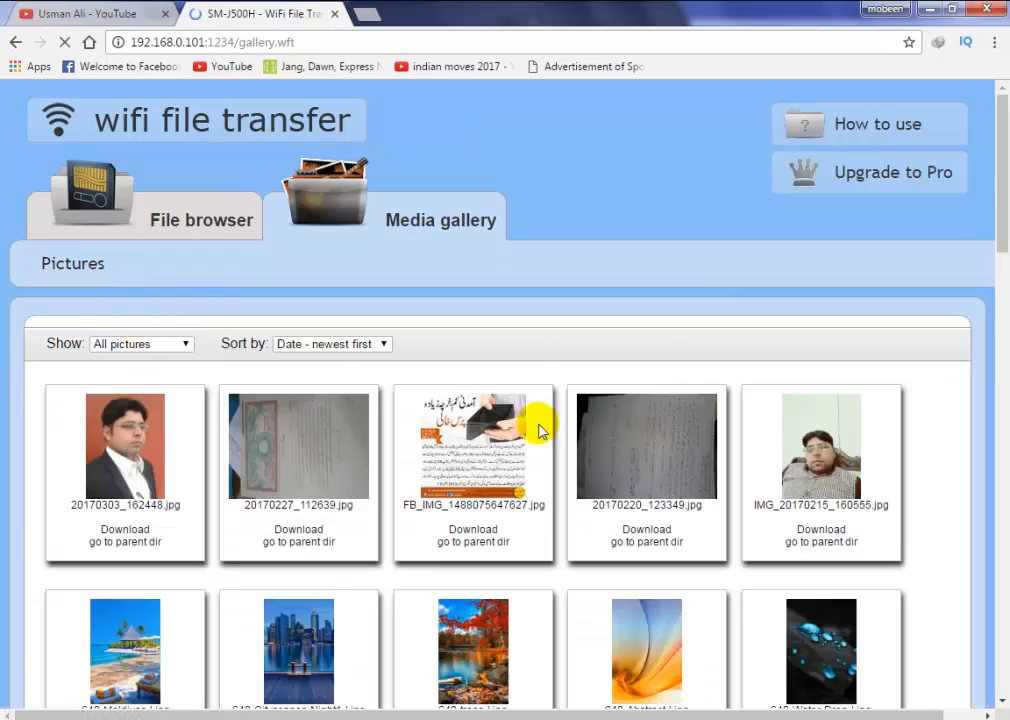
pyautogui.scroll(-3)
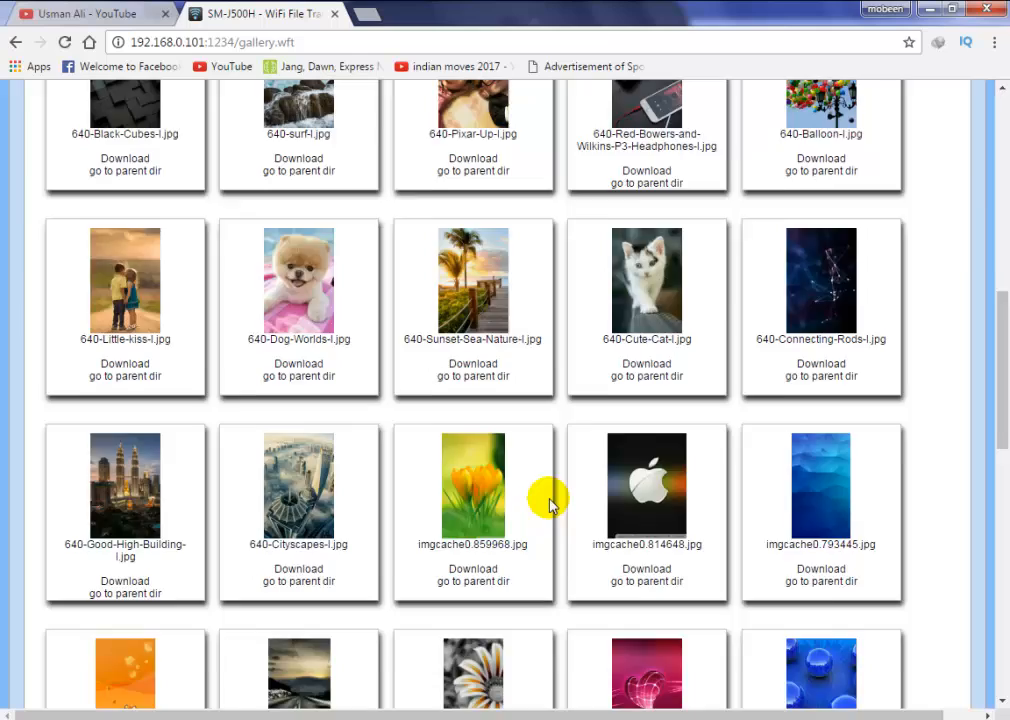
pyautogui.scroll(3)
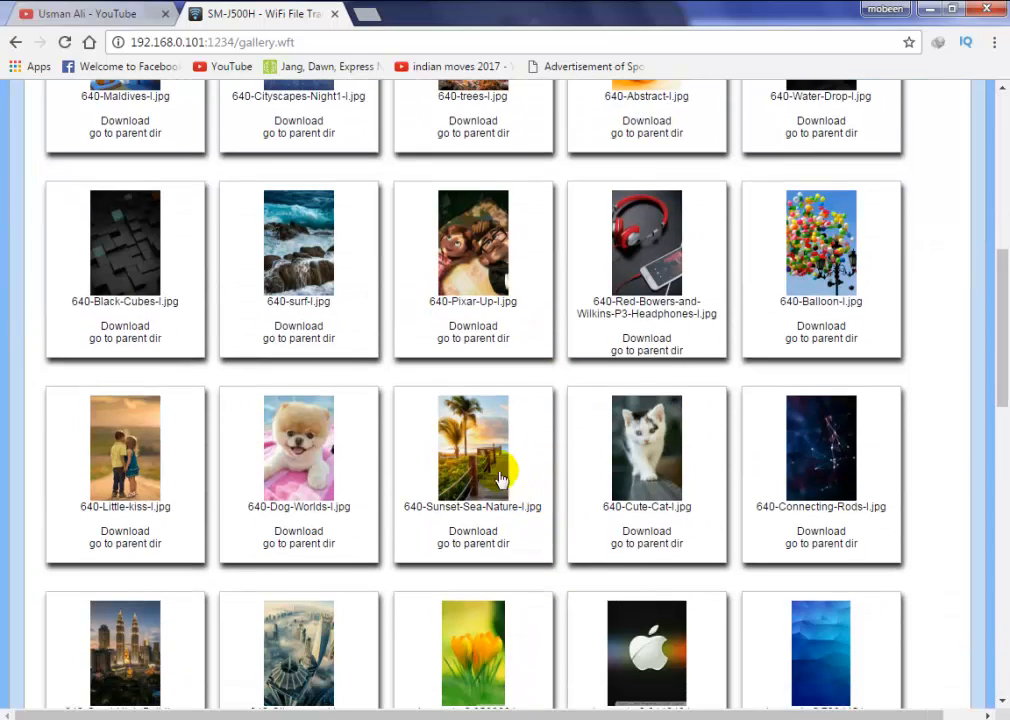
pyautogui.scroll(-3)
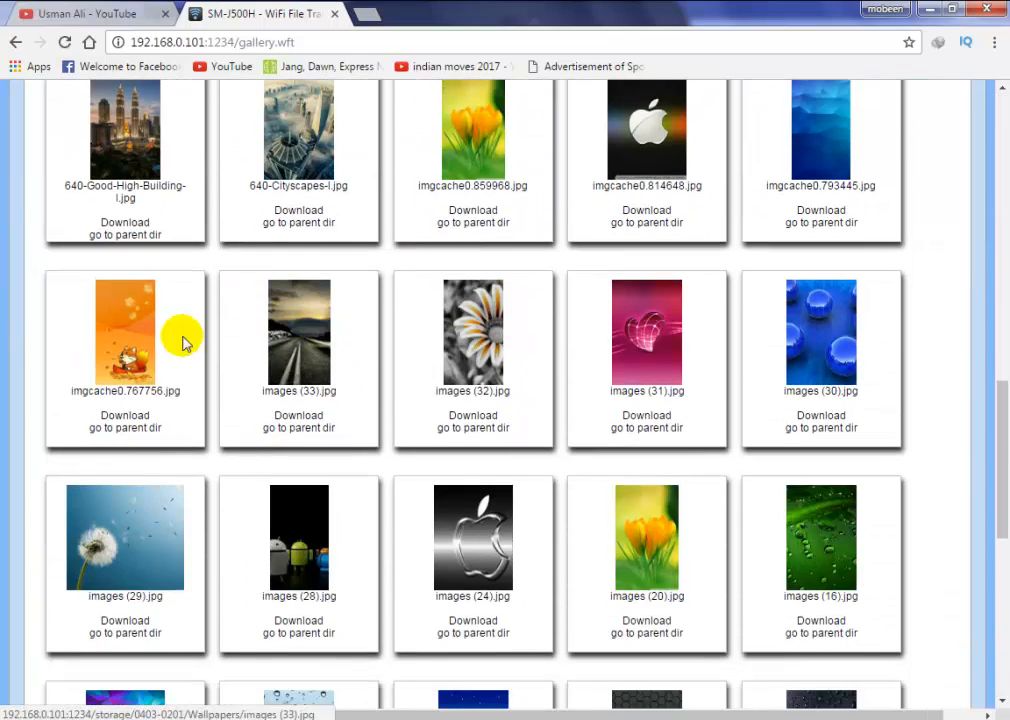
# - Save the orange fox wallpaper imgcache0.767756.jpg from its enlarged view
pyautogui.click(125, 333)
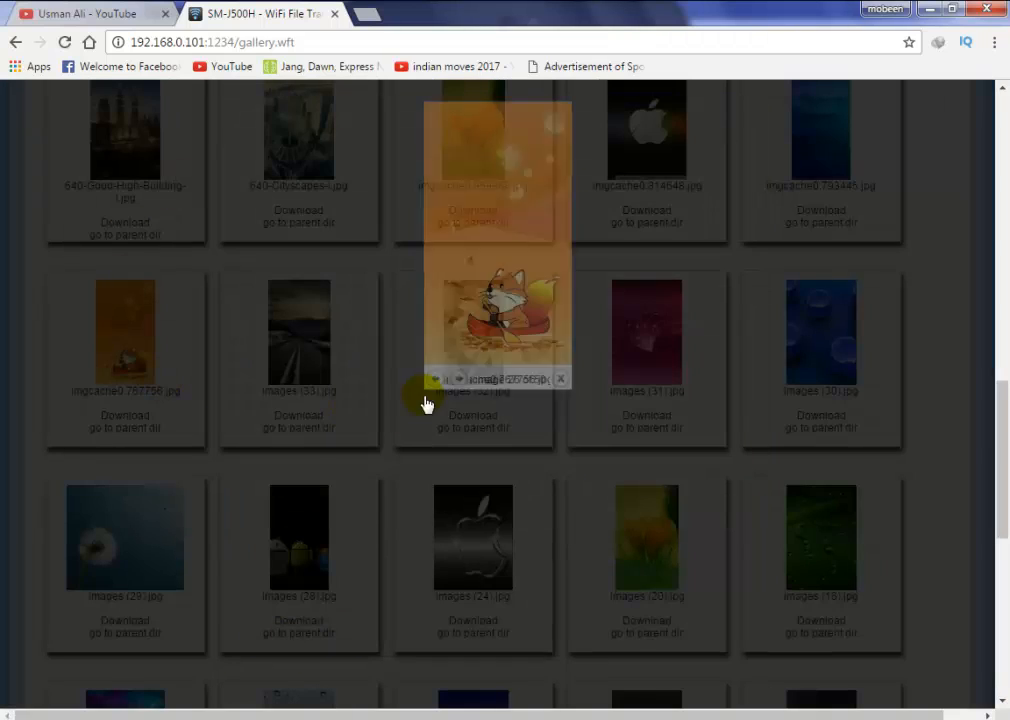
pyautogui.rightClick(490, 240)
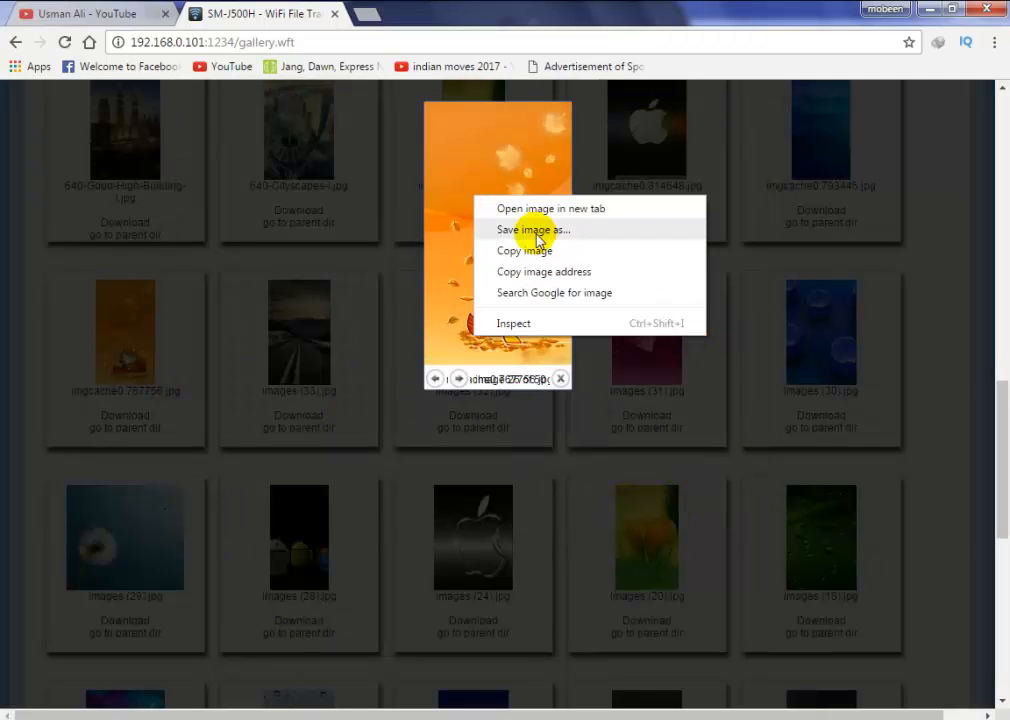
pyautogui.click(533, 229)
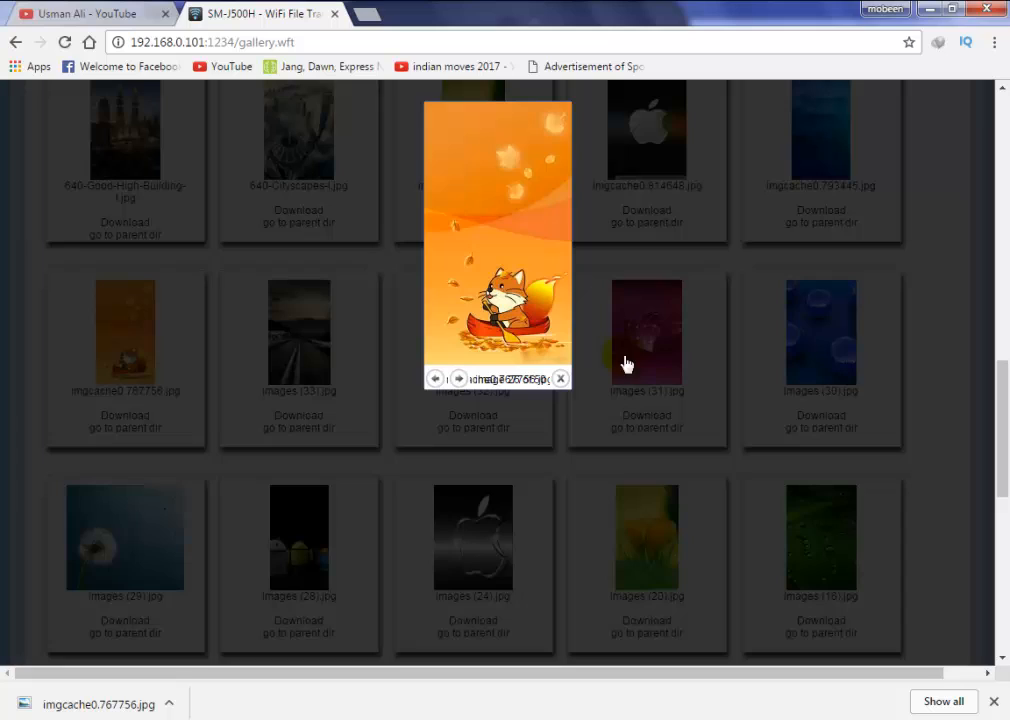
pyautogui.click(560, 378)
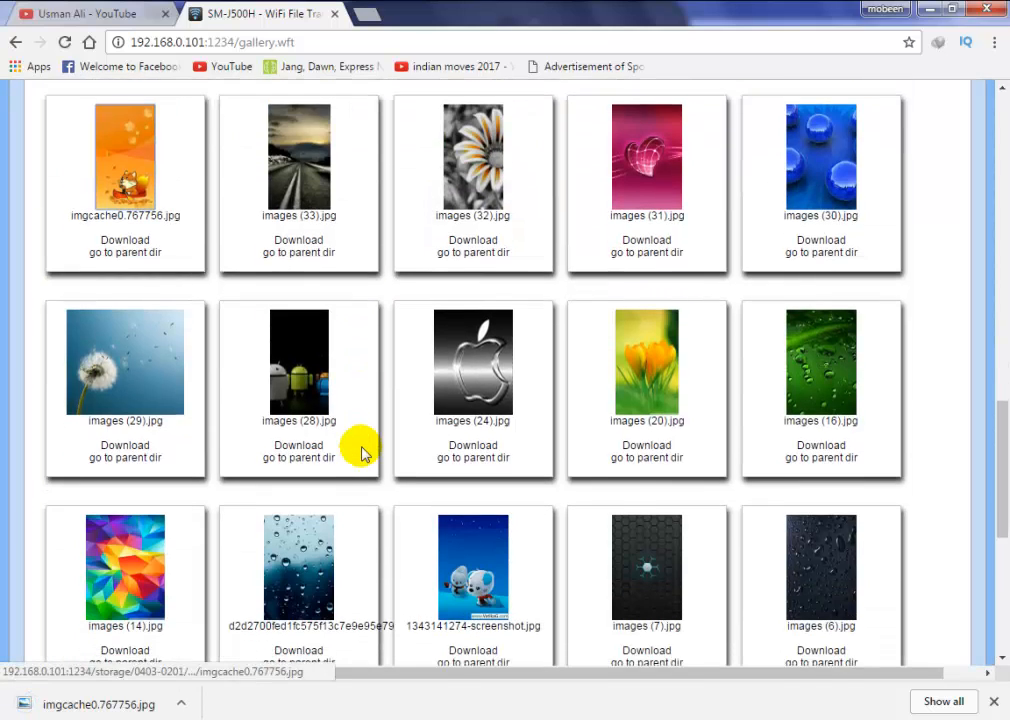
# - Save the colourful wallpaper images (14).jpg and close its enlarged view
pyautogui.scroll(-3)
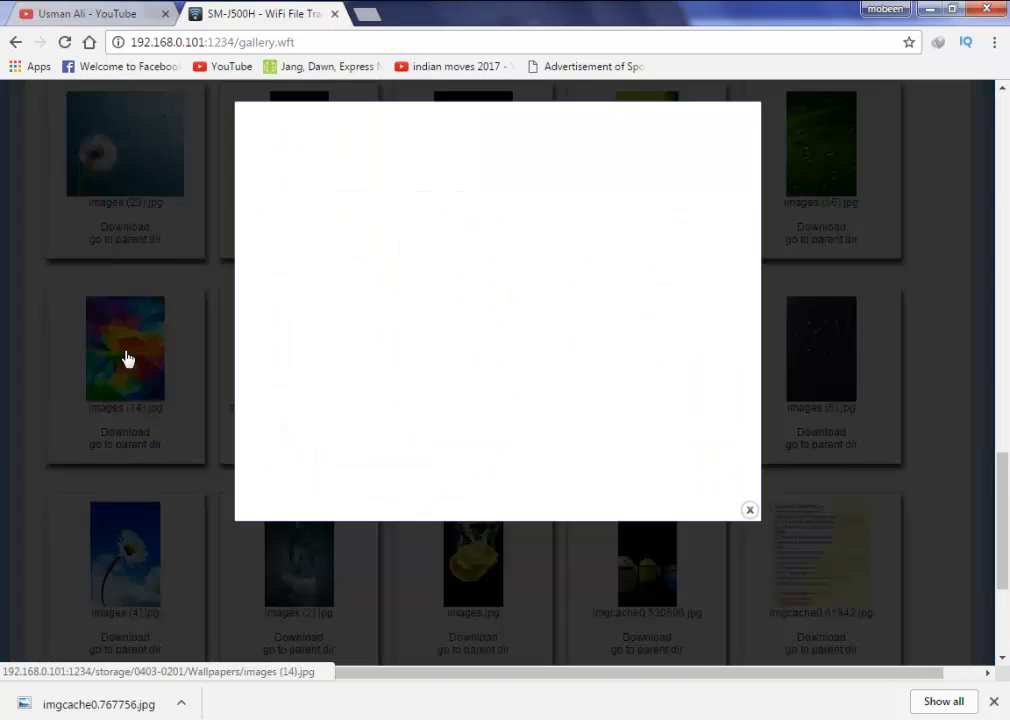
pyautogui.rightClick(497, 300)
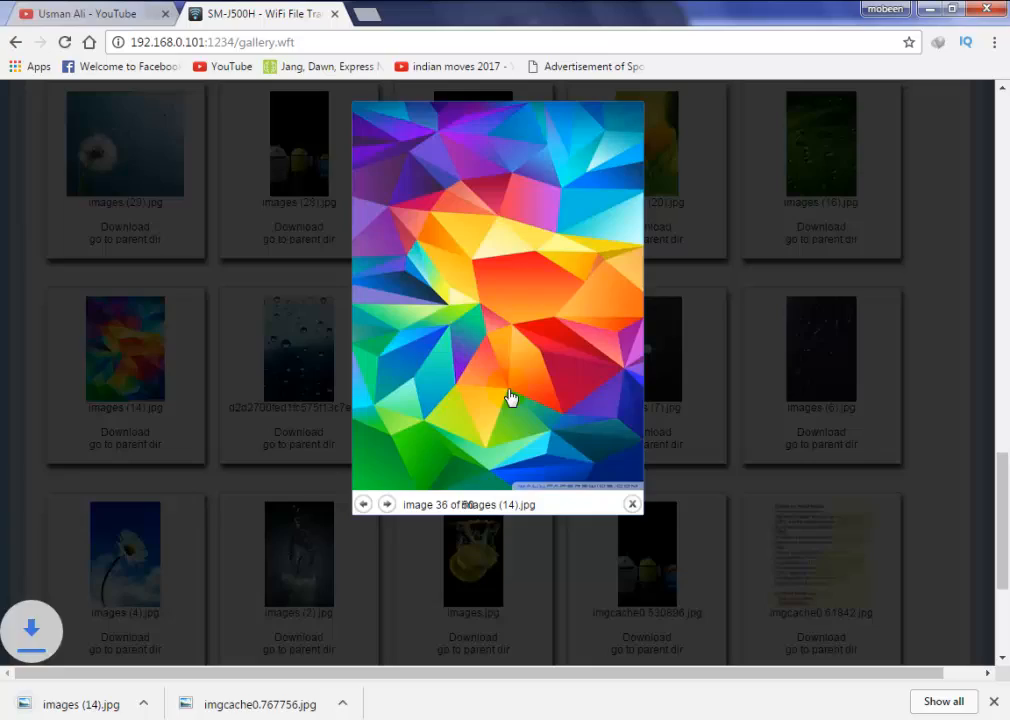
pyautogui.click(632, 503)
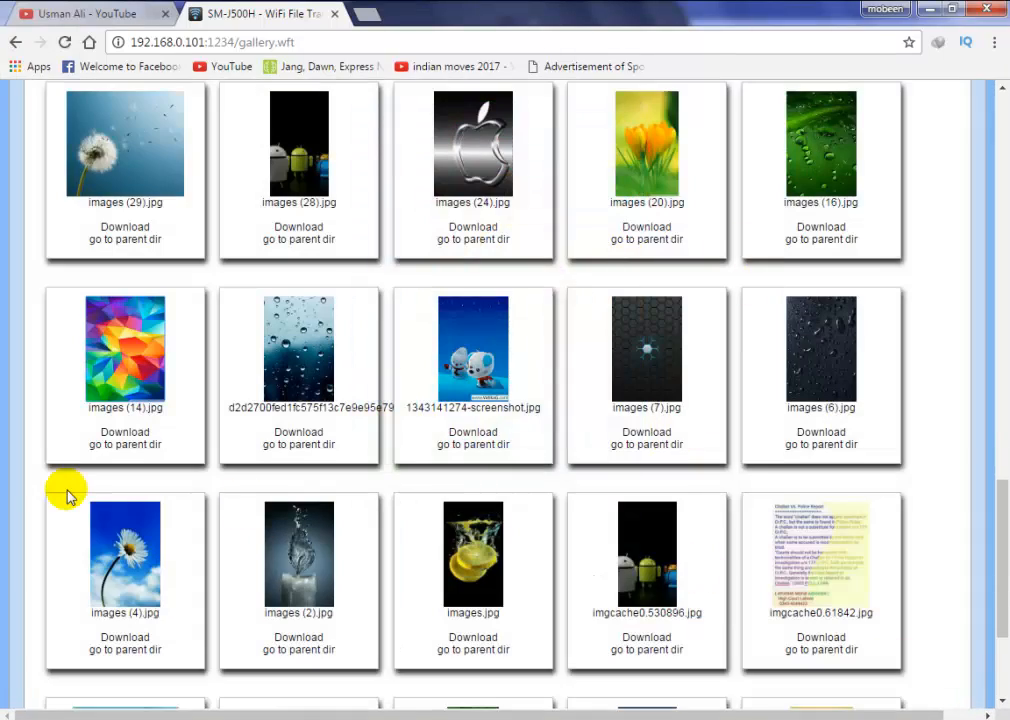
pyautogui.scroll(3)
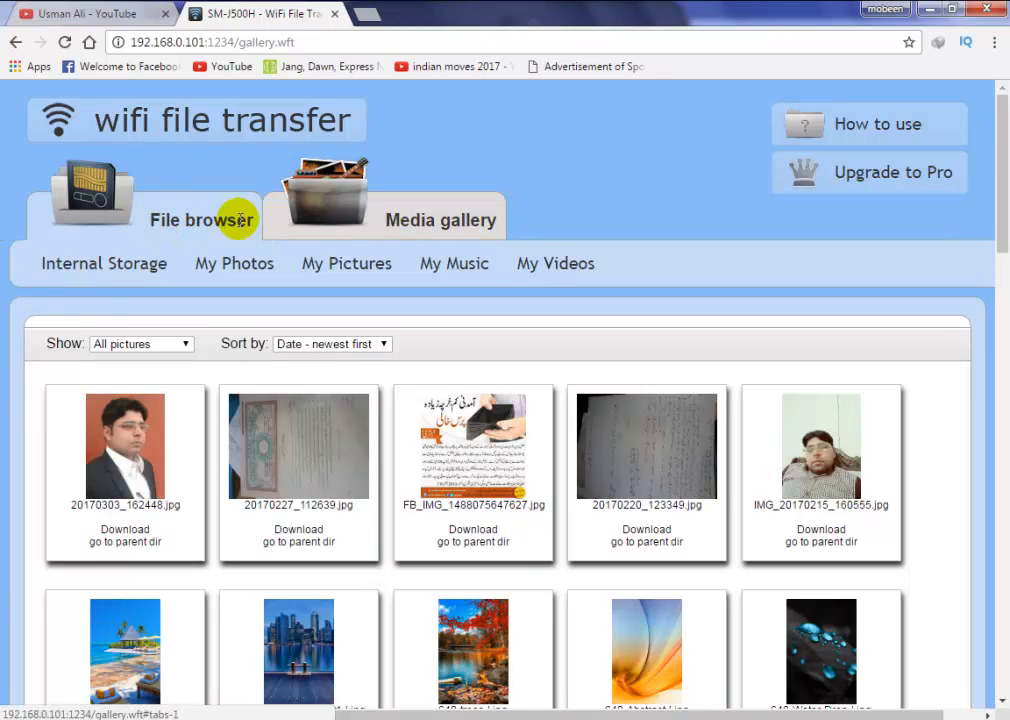
# - In the file browser, look inside DCIM and return to the internal storage root
pyautogui.click(201, 219)
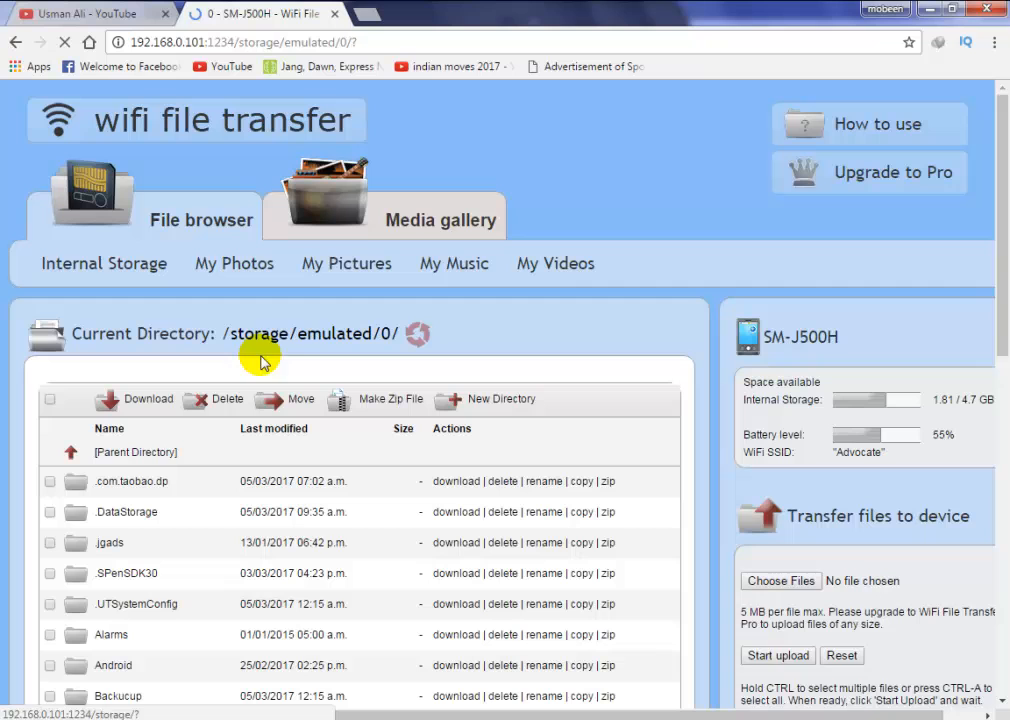
pyautogui.scroll(-3)
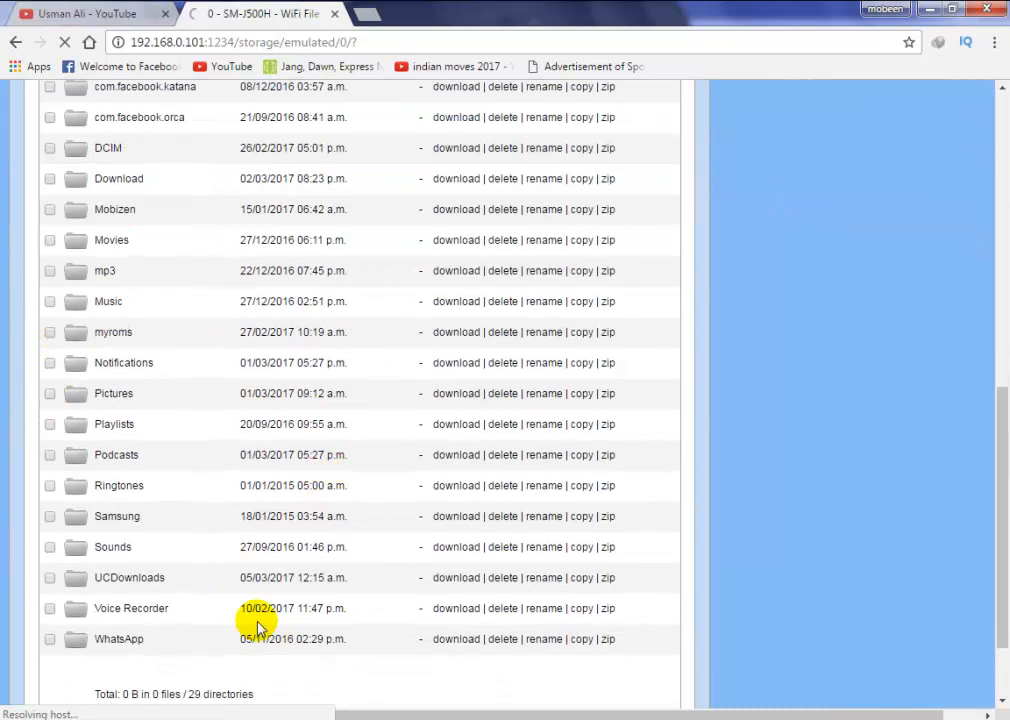
pyautogui.click(107, 147)
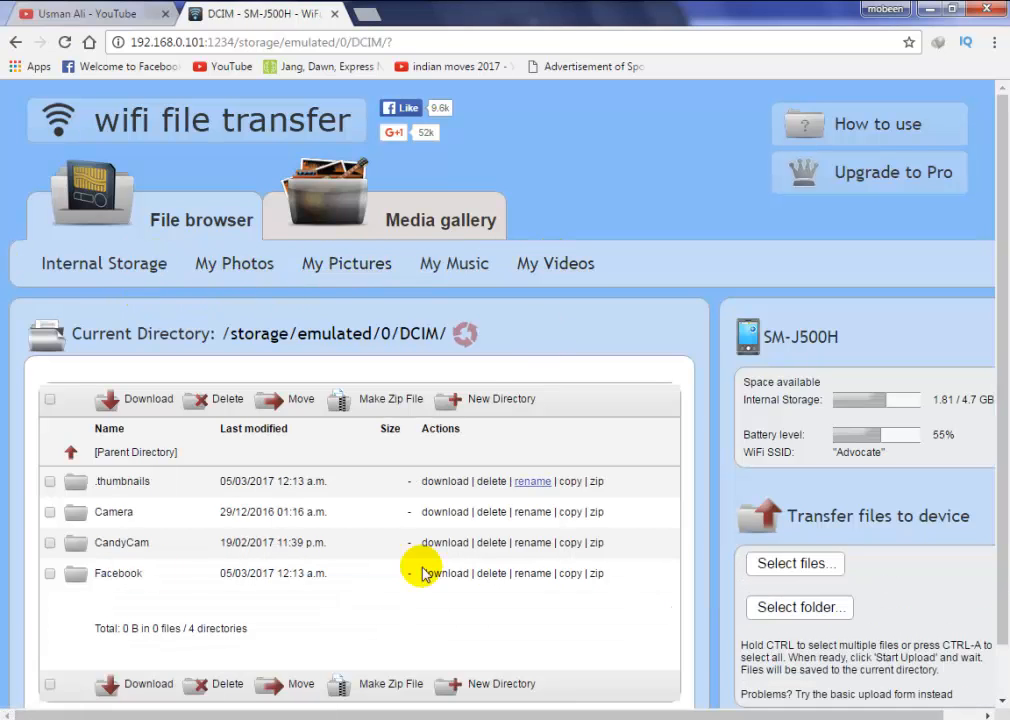
pyautogui.click(135, 452)
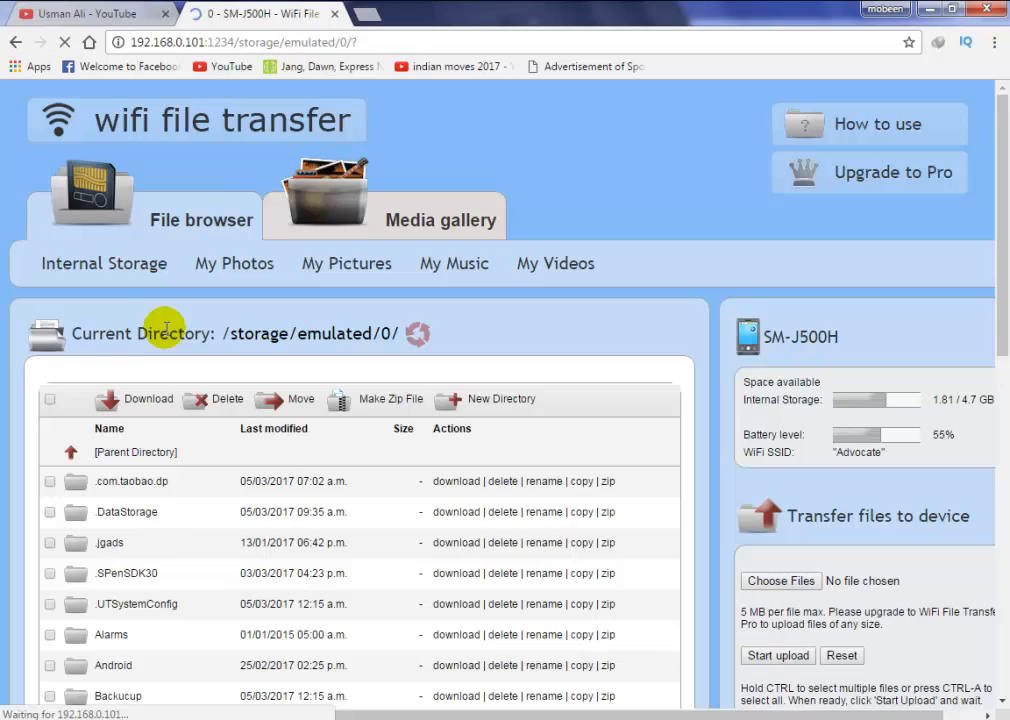
pyautogui.scroll(-3)
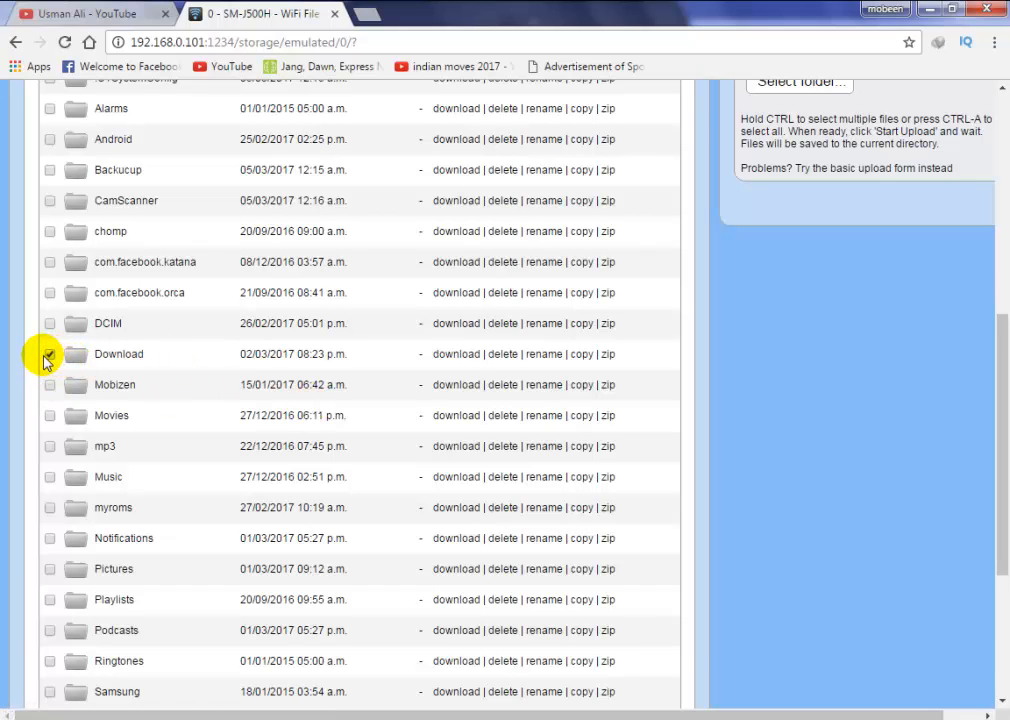
pyautogui.scroll(3)
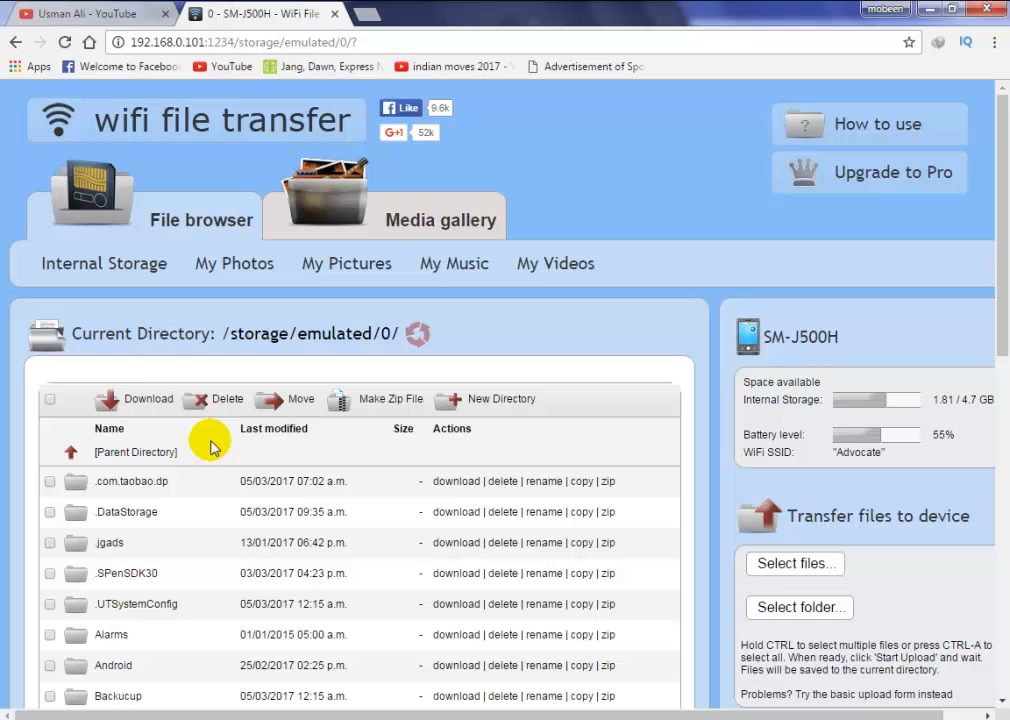
pyautogui.moveTo(148, 399)
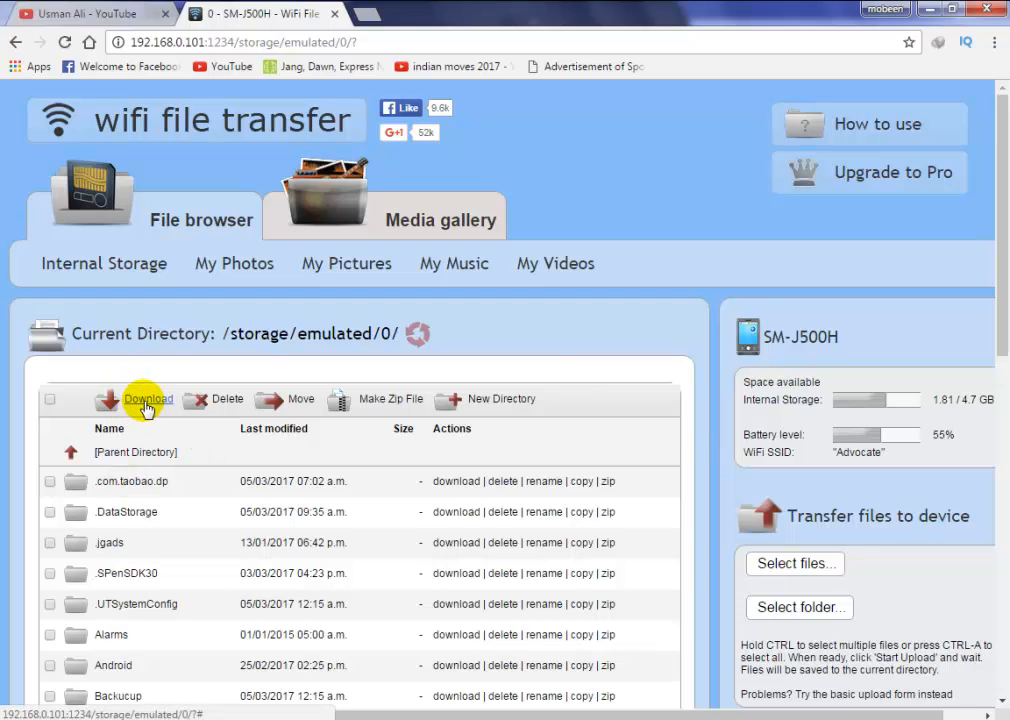
# - Download the Download folder as Download.zip through Internet Download Manager
pyautogui.click(148, 399)
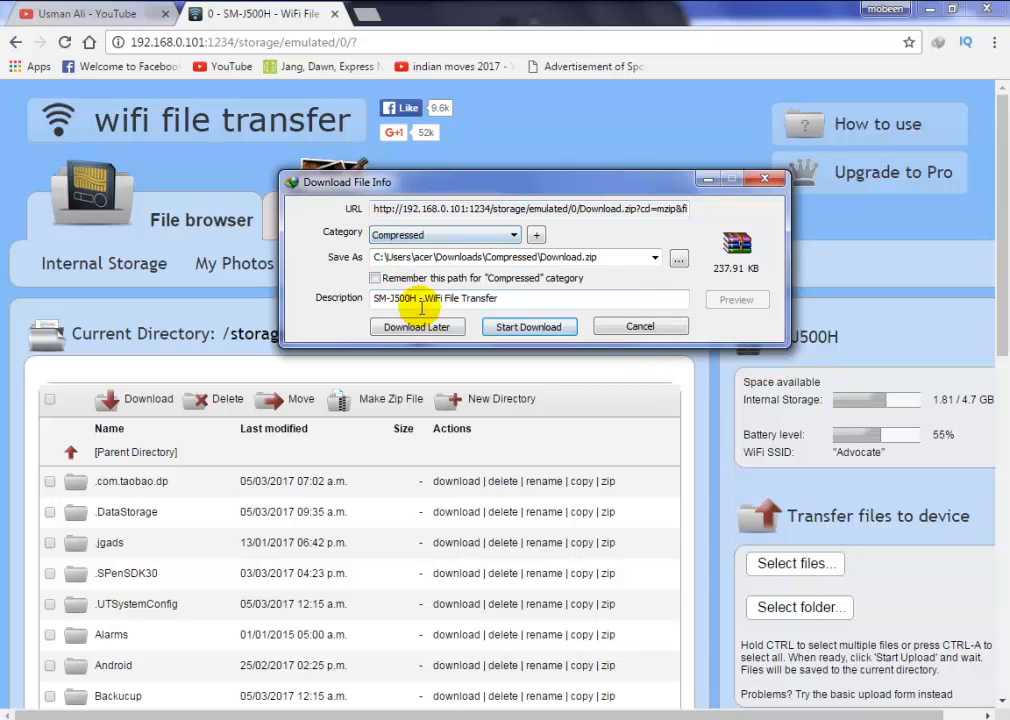
pyautogui.click(528, 326)
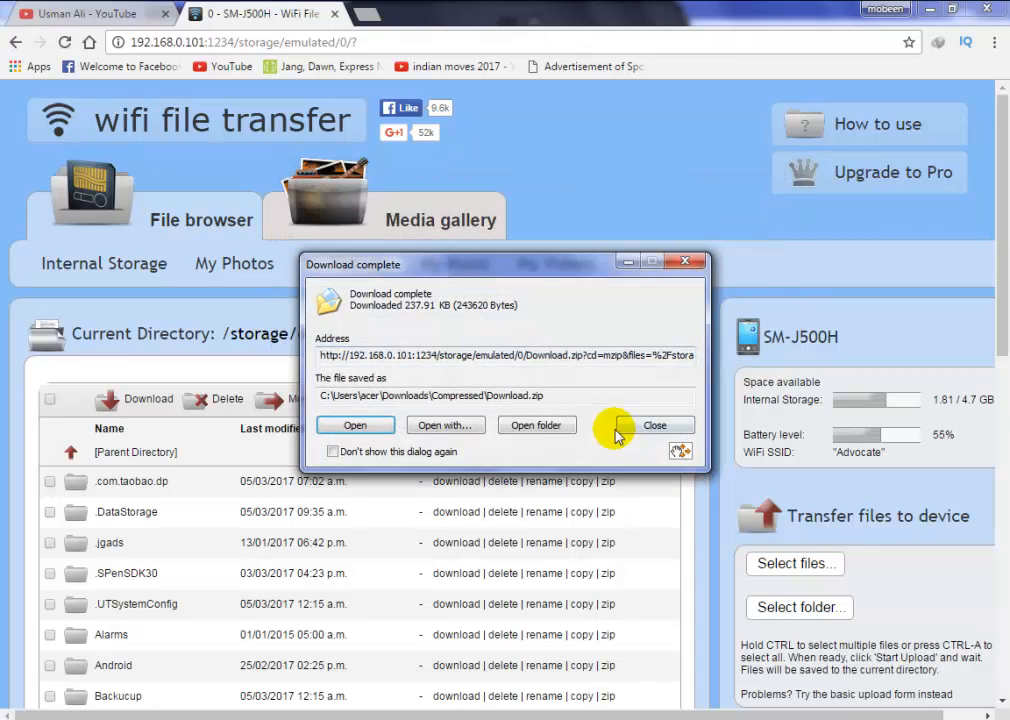
pyautogui.click(537, 425)
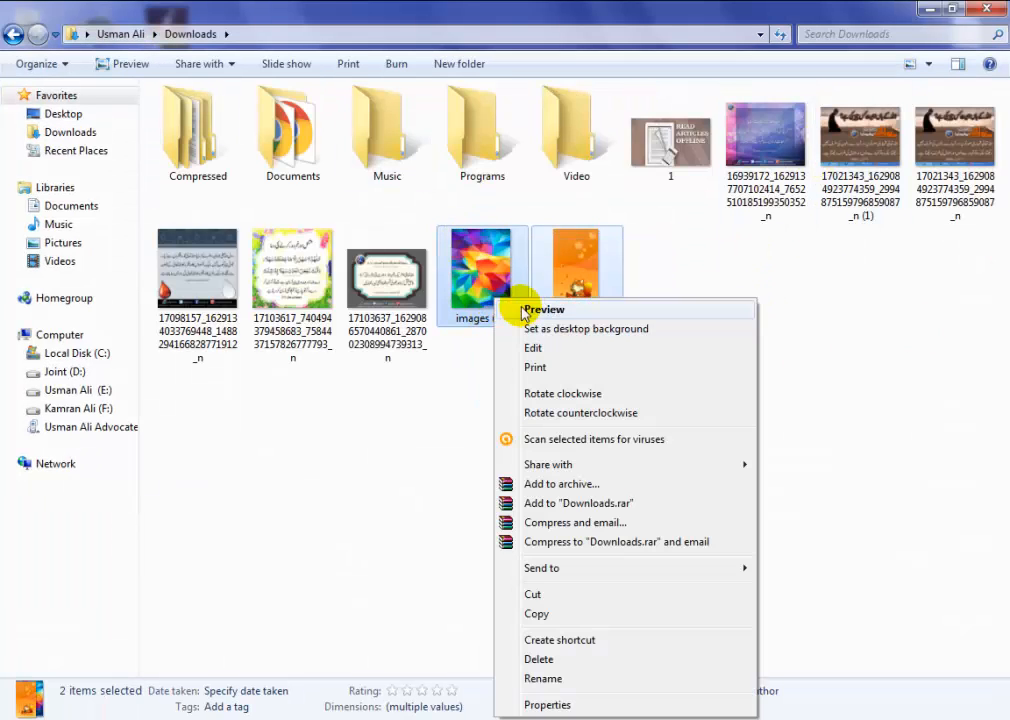
pyautogui.click(545, 309)
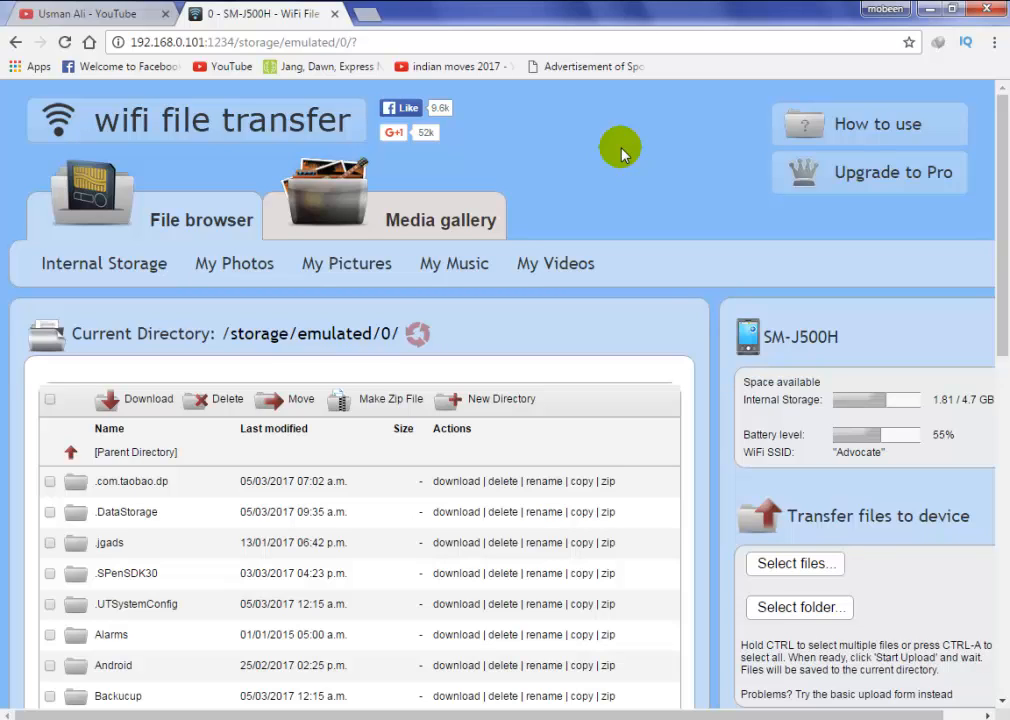
pyautogui.moveTo(555, 165)
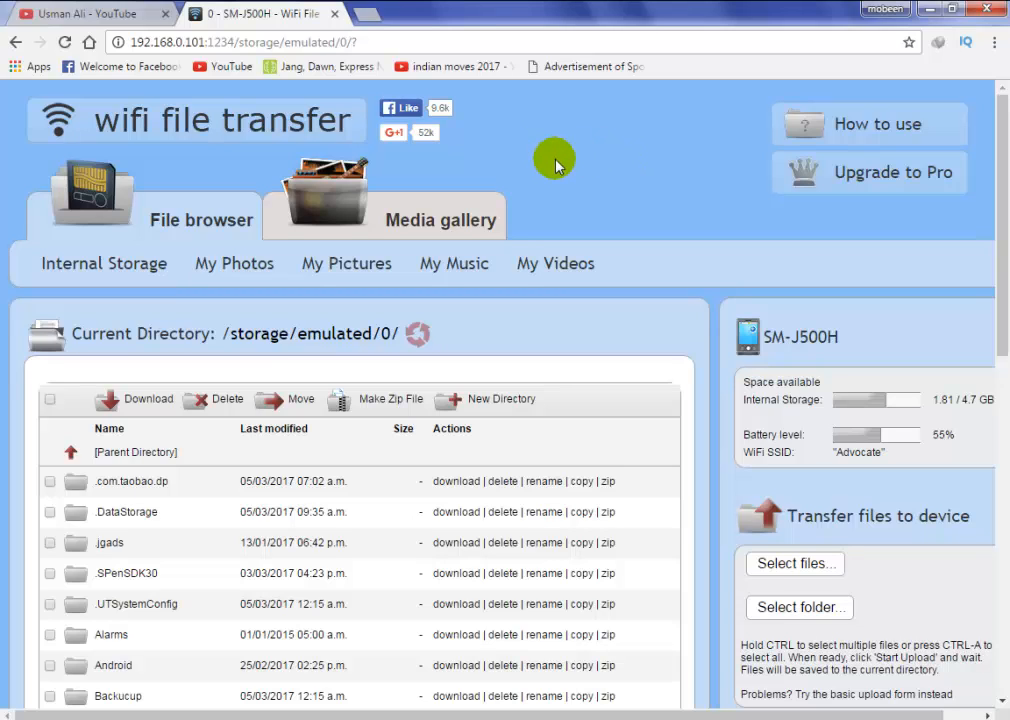